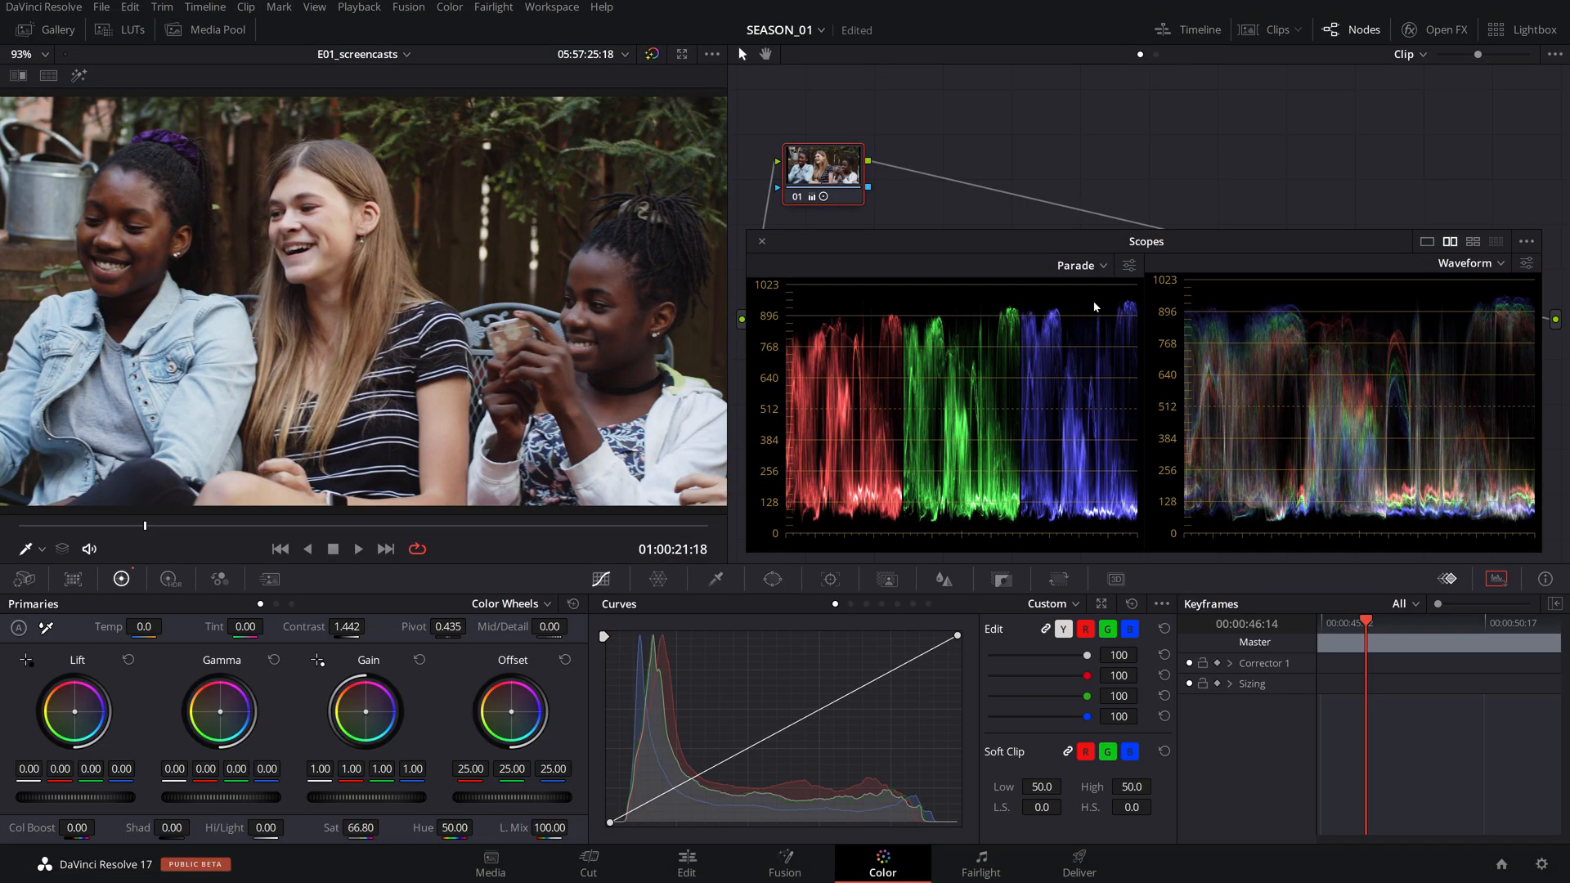
Switch the left scope from RGB Parade to Vectorscope beside the waveform.
left_click(1073, 263)
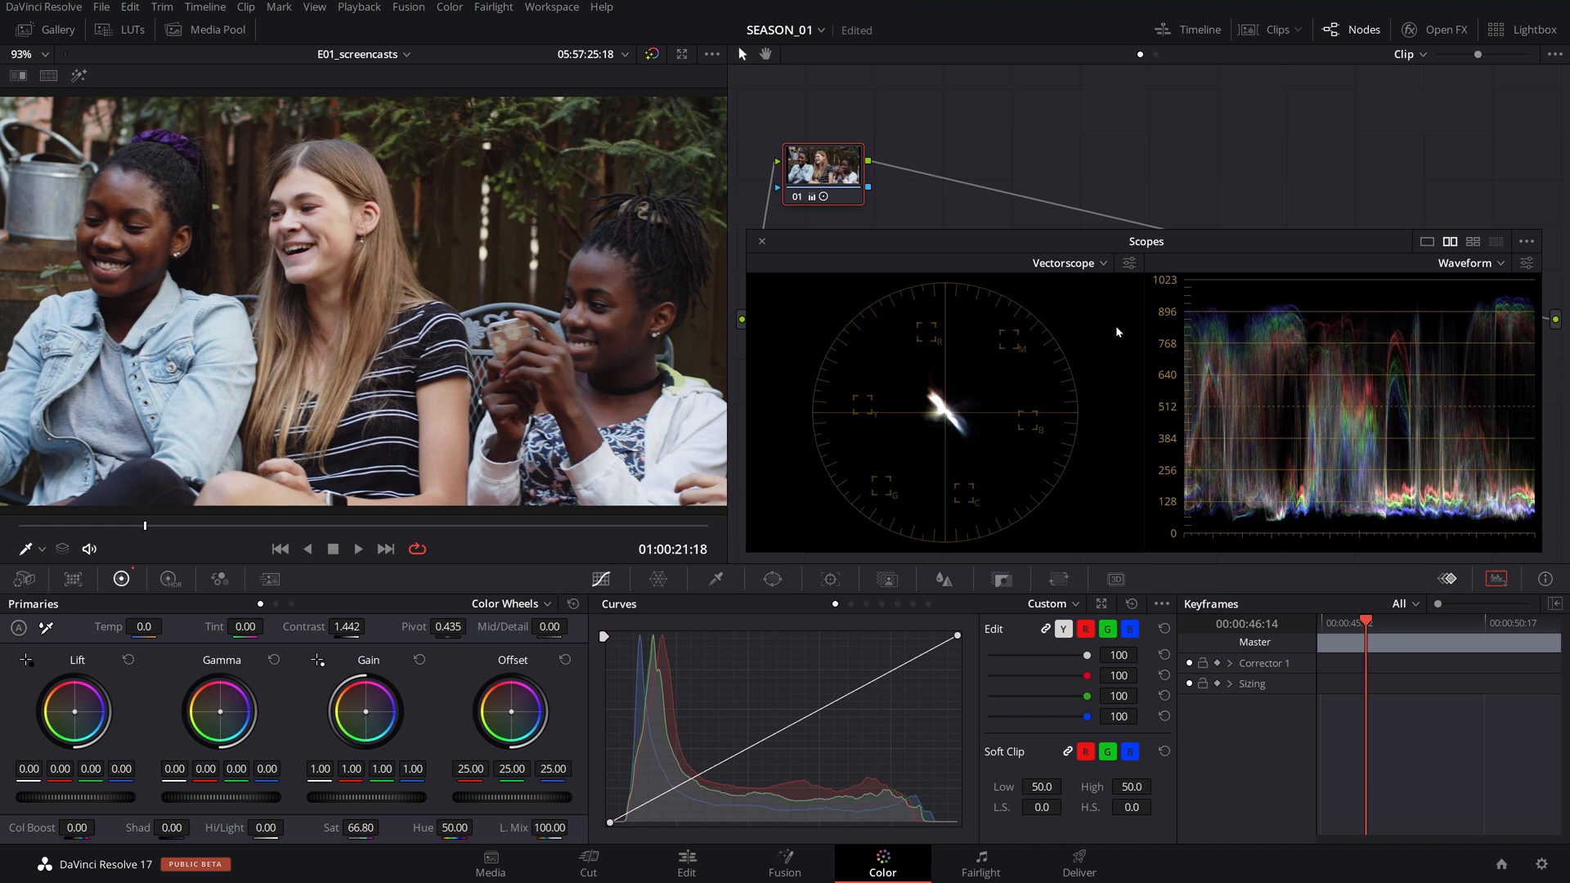
mouse_move(1129, 263)
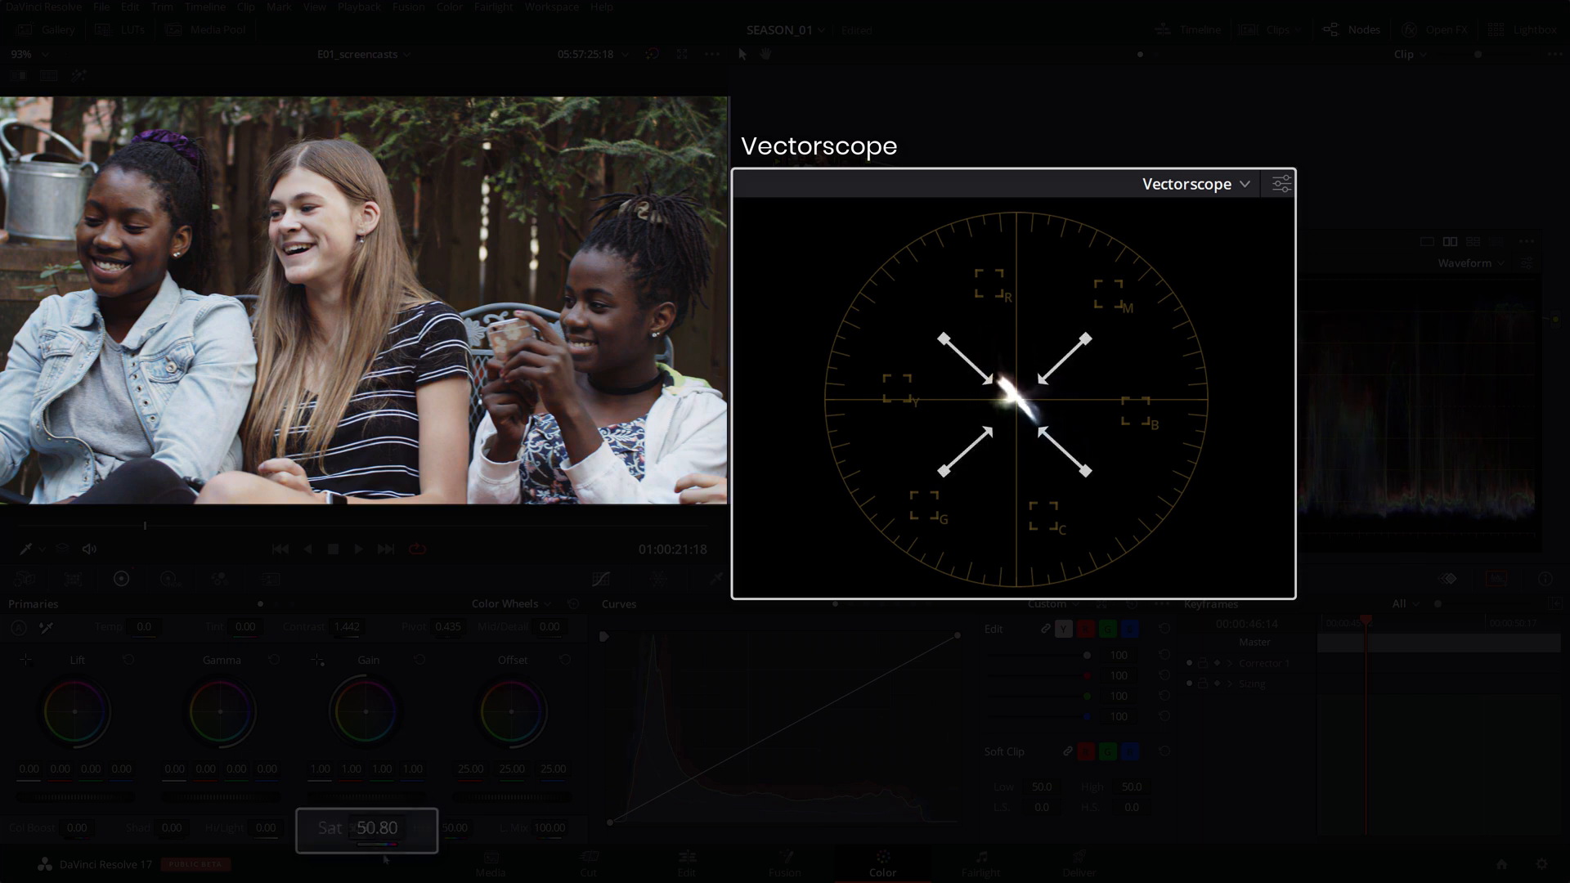
Enable Show Skin Tone Indicator in the vectorscope display settings.
left_click(1279, 184)
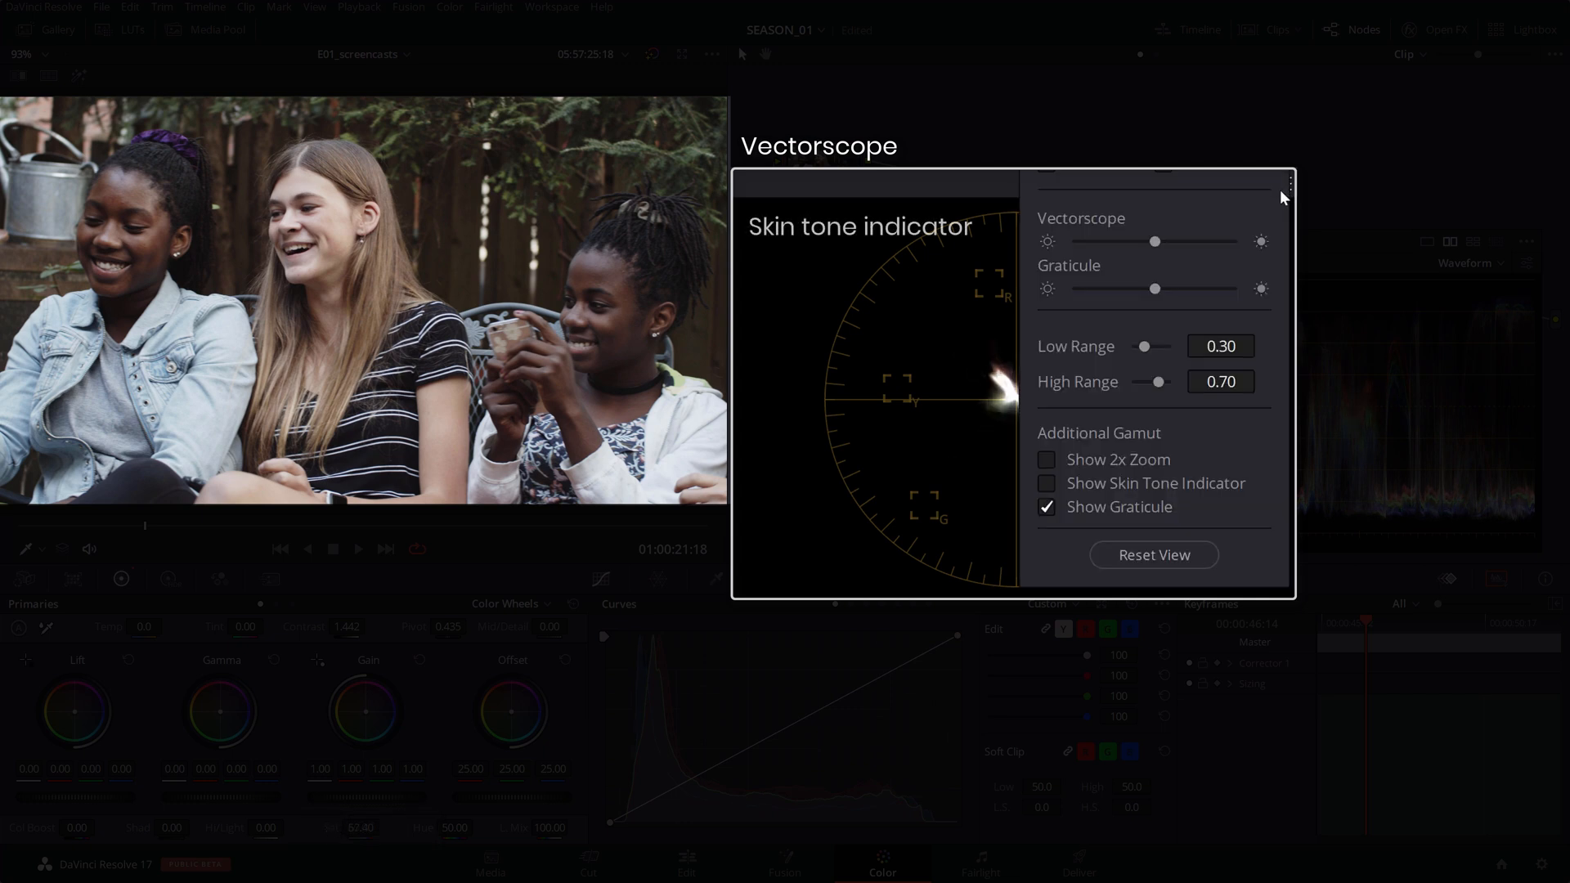
left_click(1044, 482)
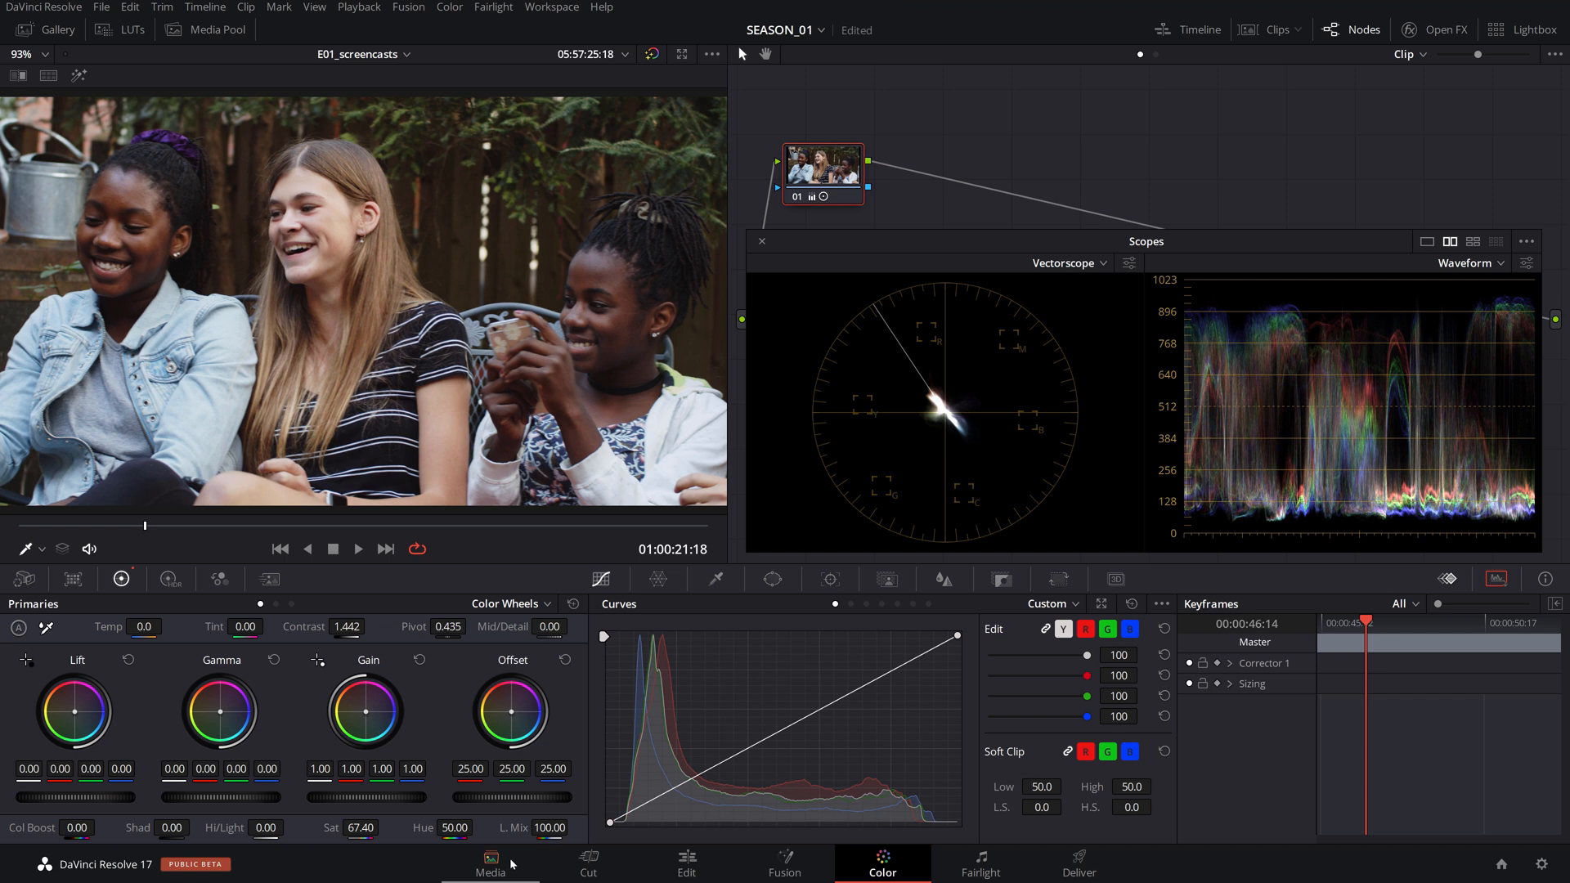
Label node 01 'exposure' with contrast 1.420, gamma 0.03, gain 0.95 and saturation 50.
left_click(771, 579)
type("exposure")
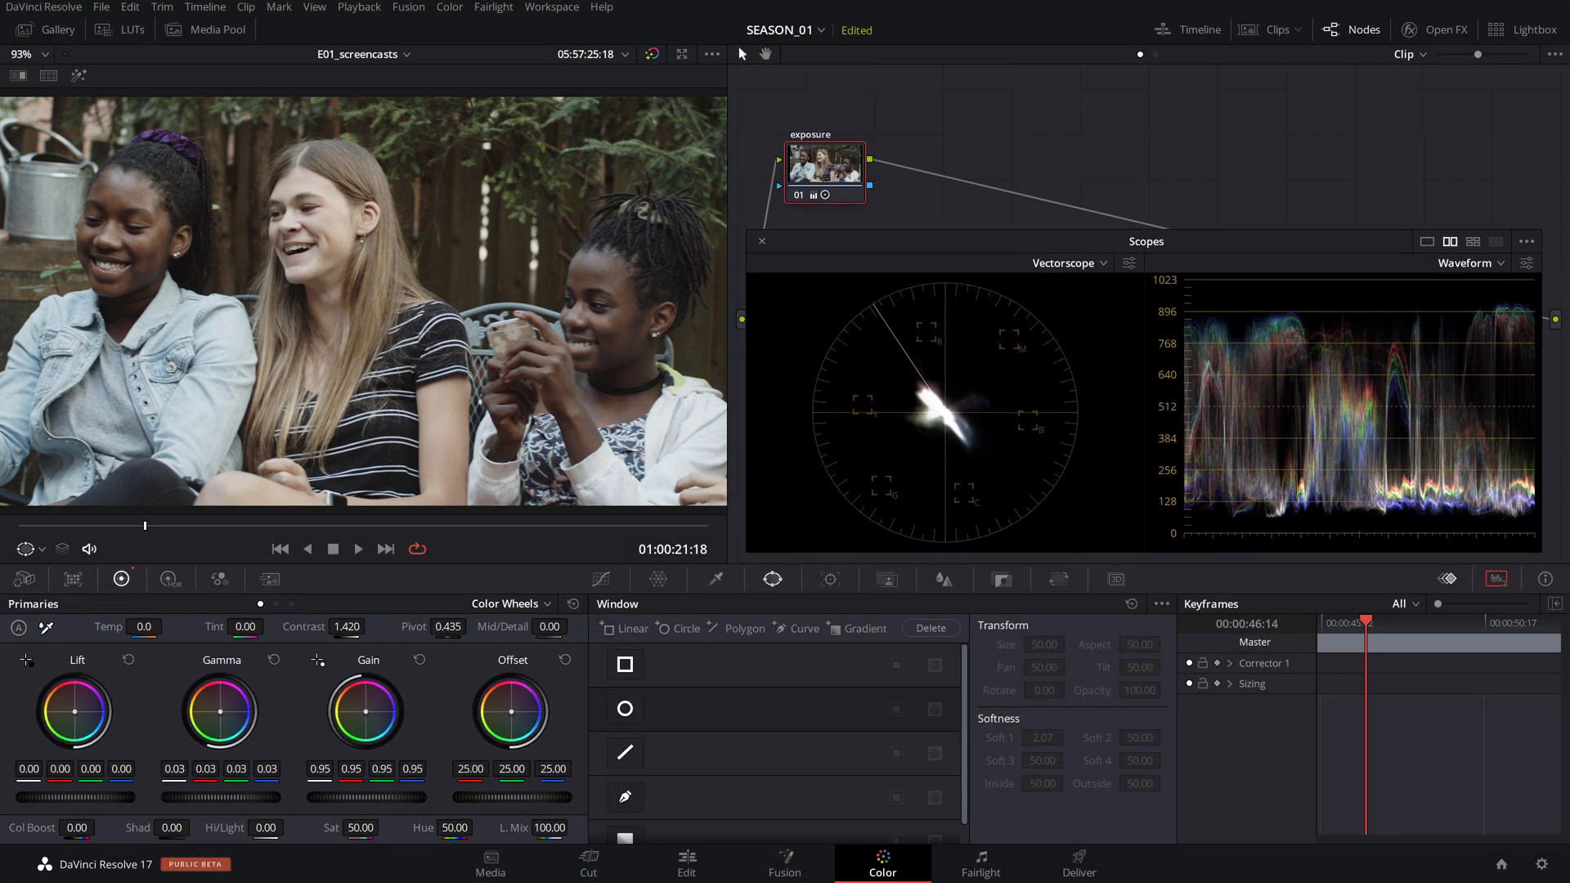
Add a serial node after the exposure node from its context menu.
right_click(824, 167)
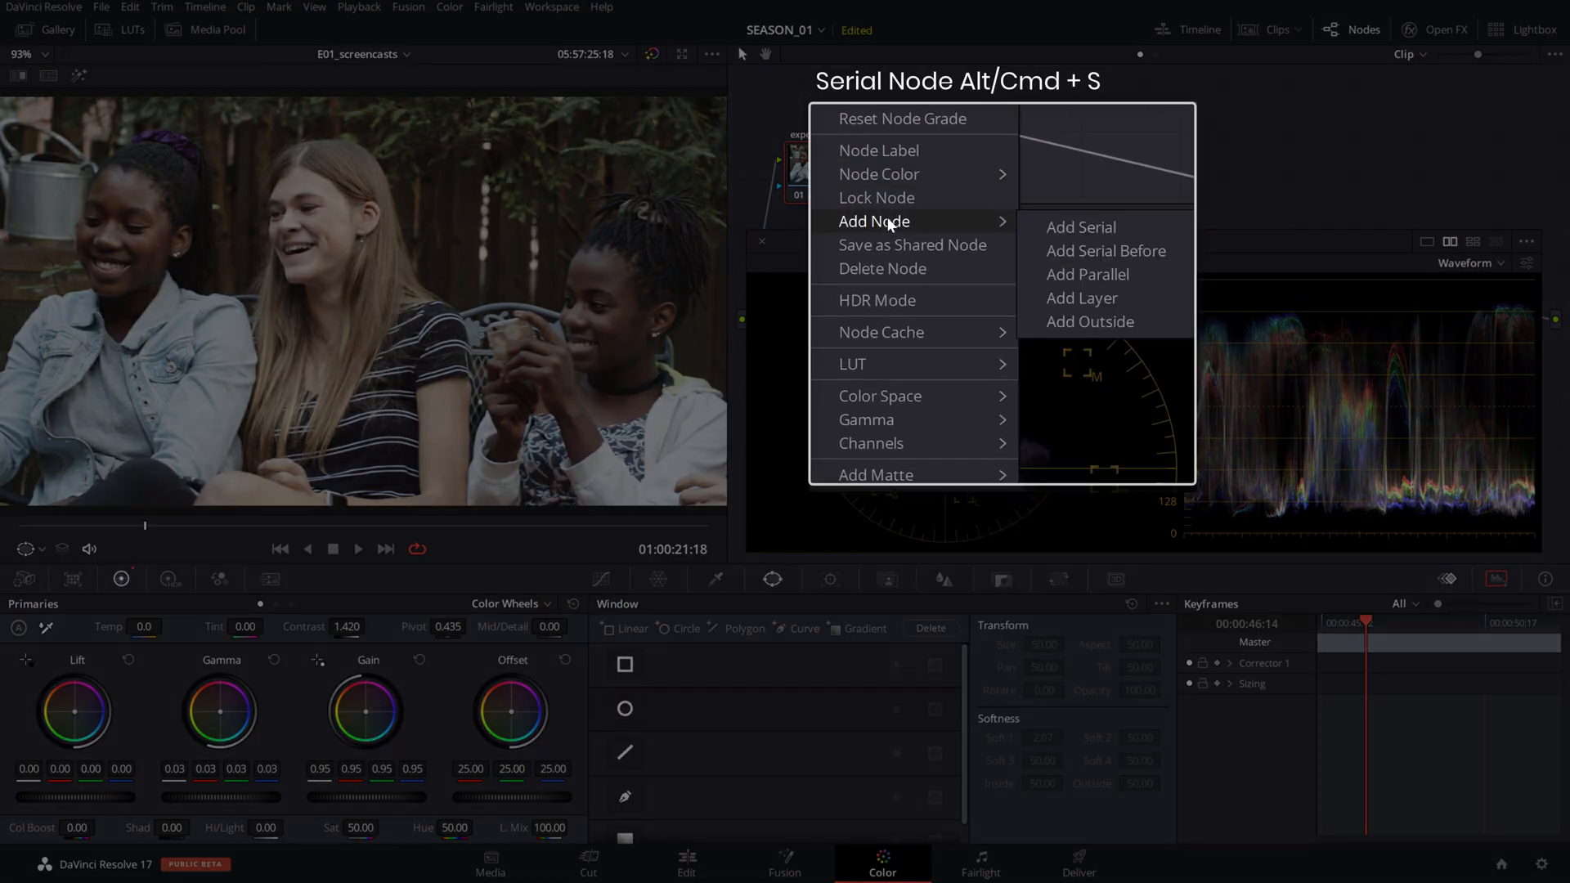
left_click(1081, 225)
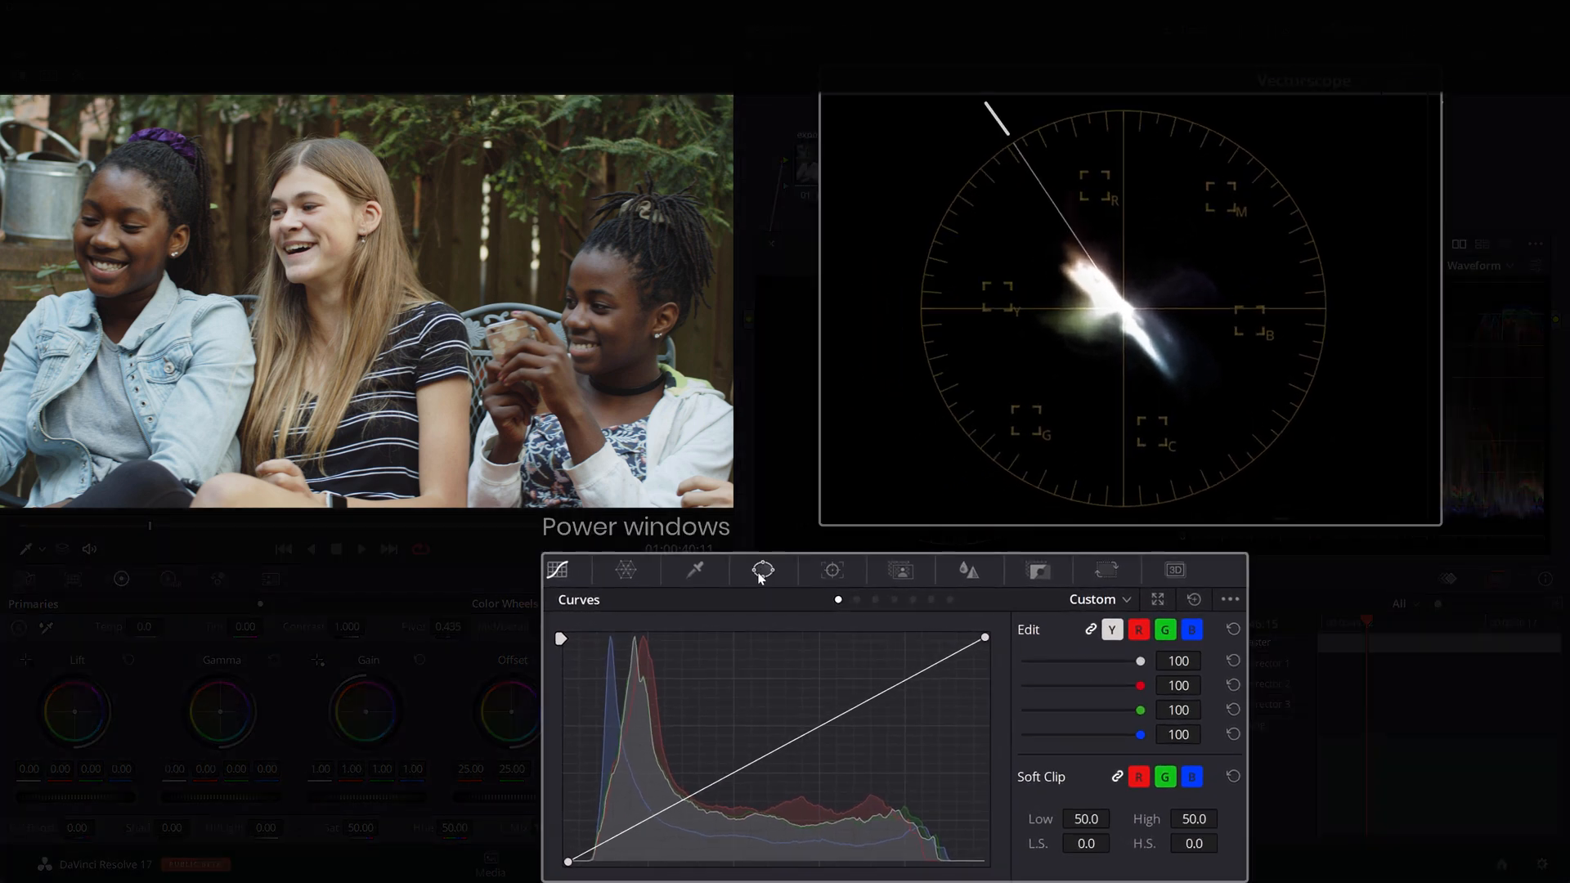
Place a circular power window over the right girl's face, size 31.88, softness 0.76.
left_click(763, 569)
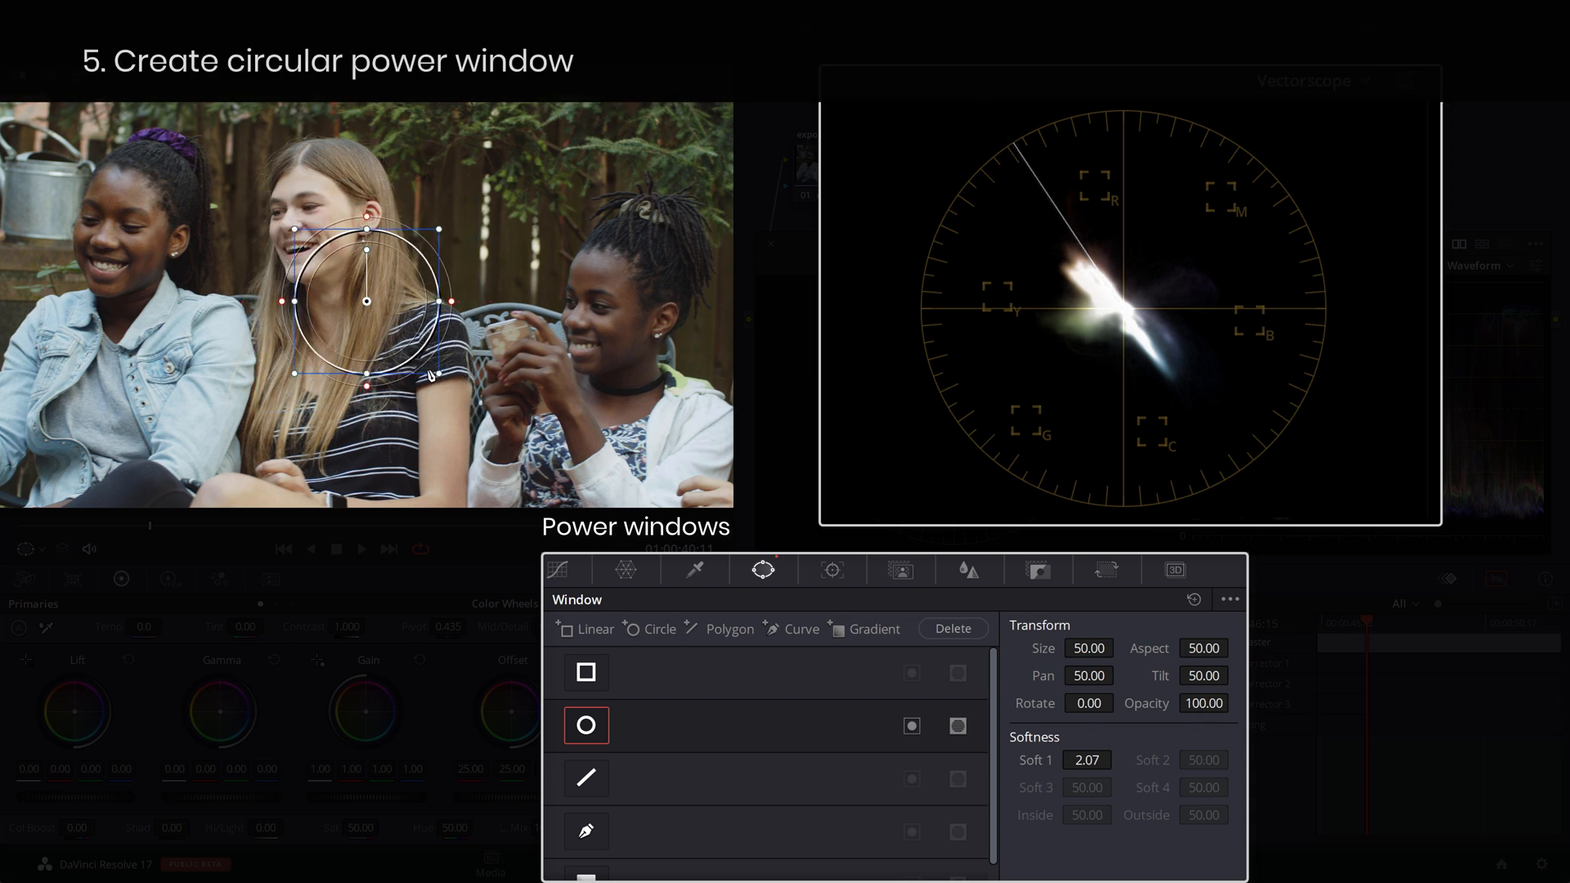
left_click_drag(368, 296, 610, 307)
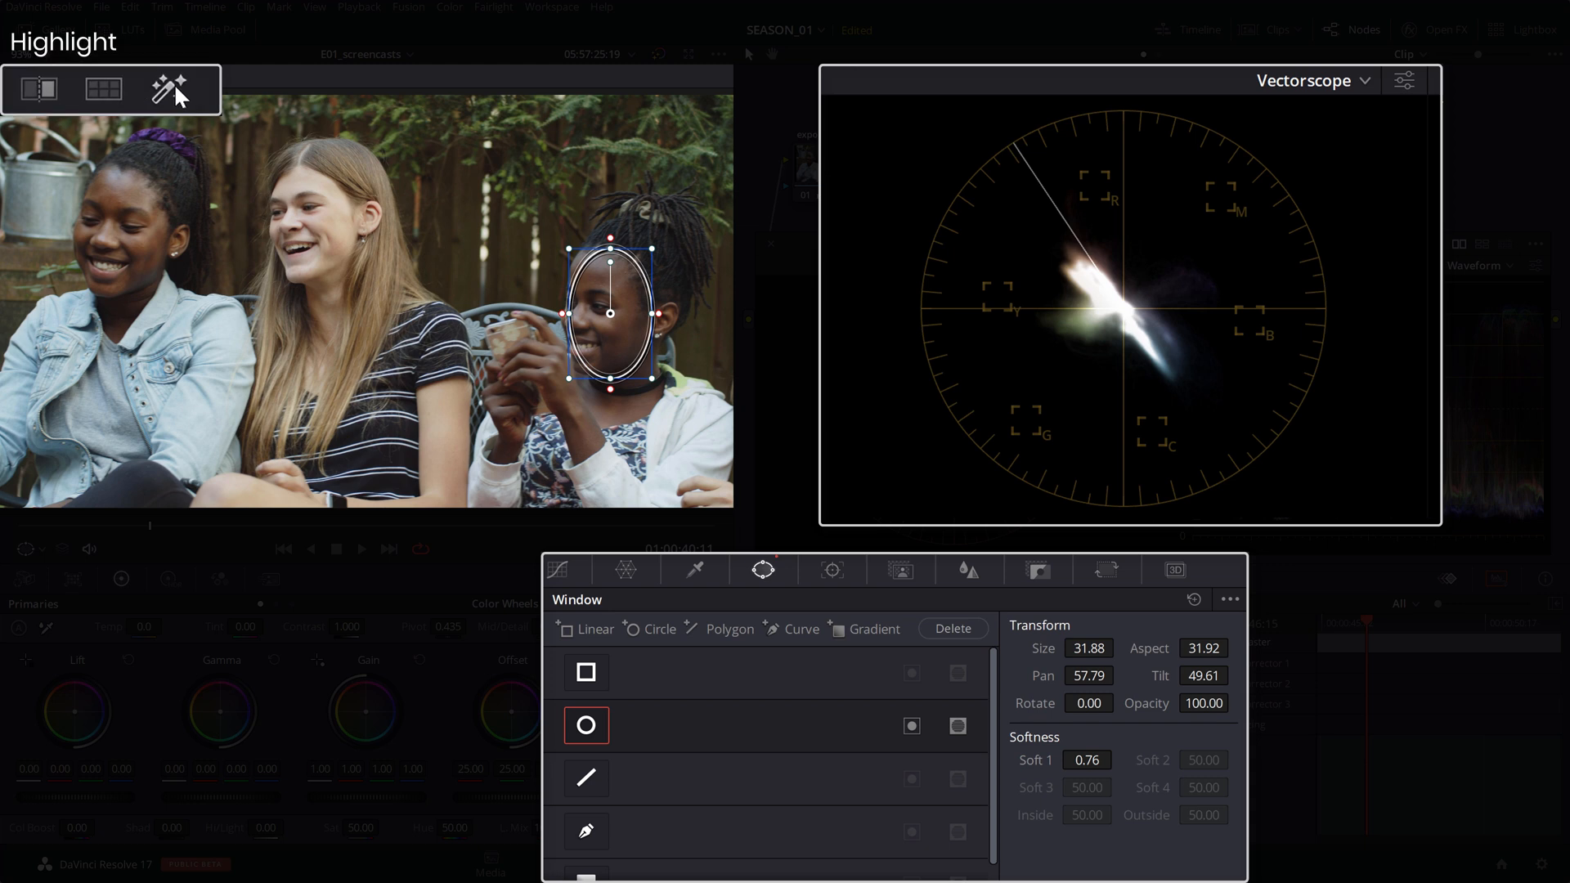
Turn on Highlight so only the windowed face shows against grey.
left_click(168, 90)
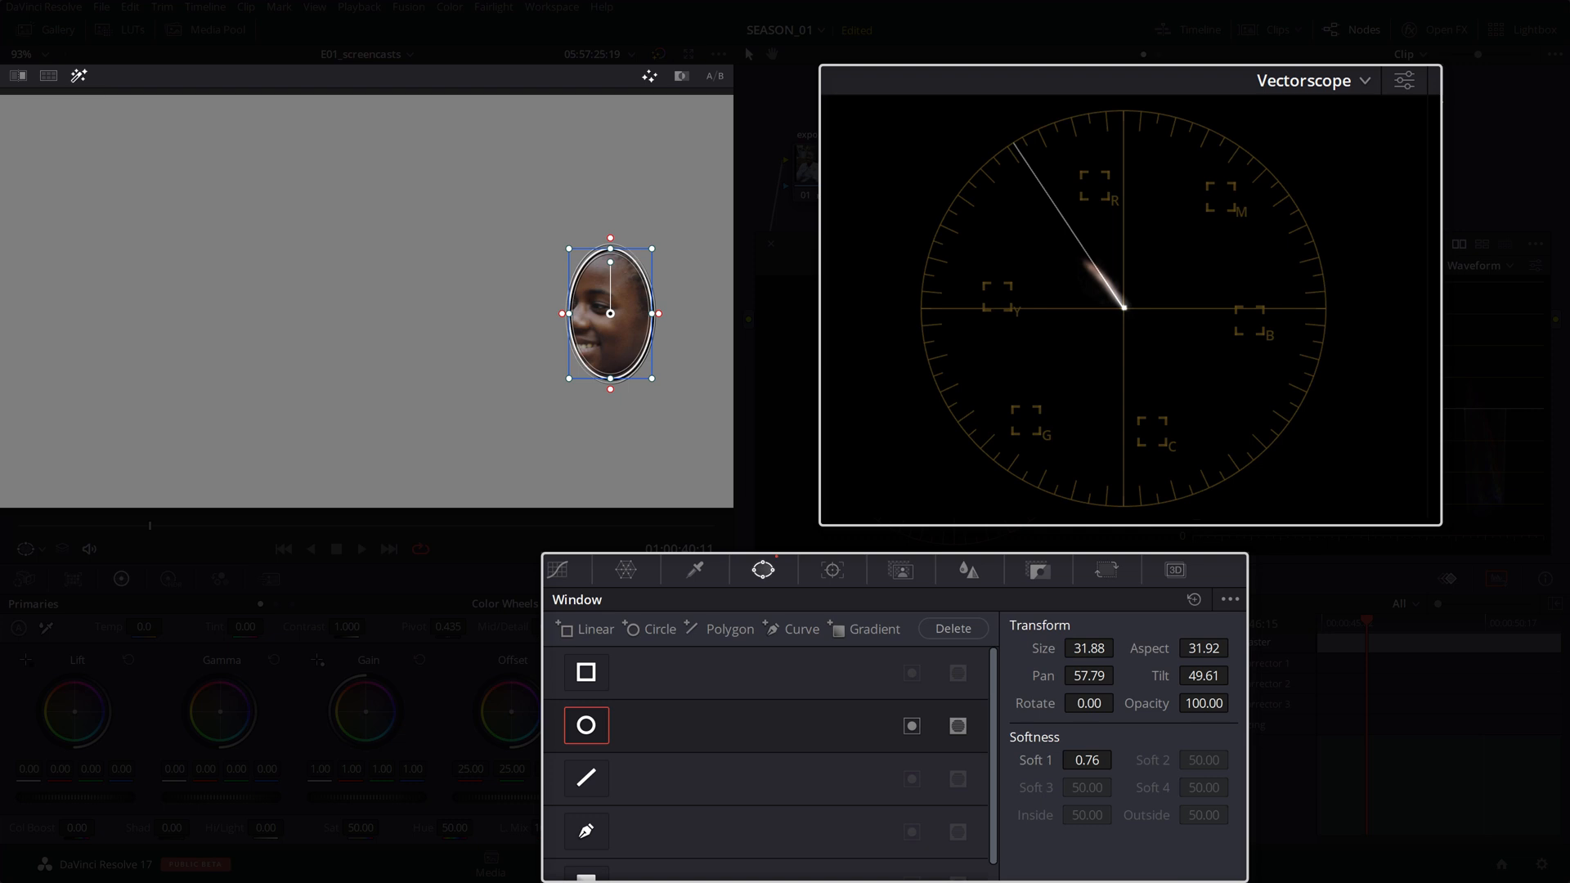
mouse_move(580, 560)
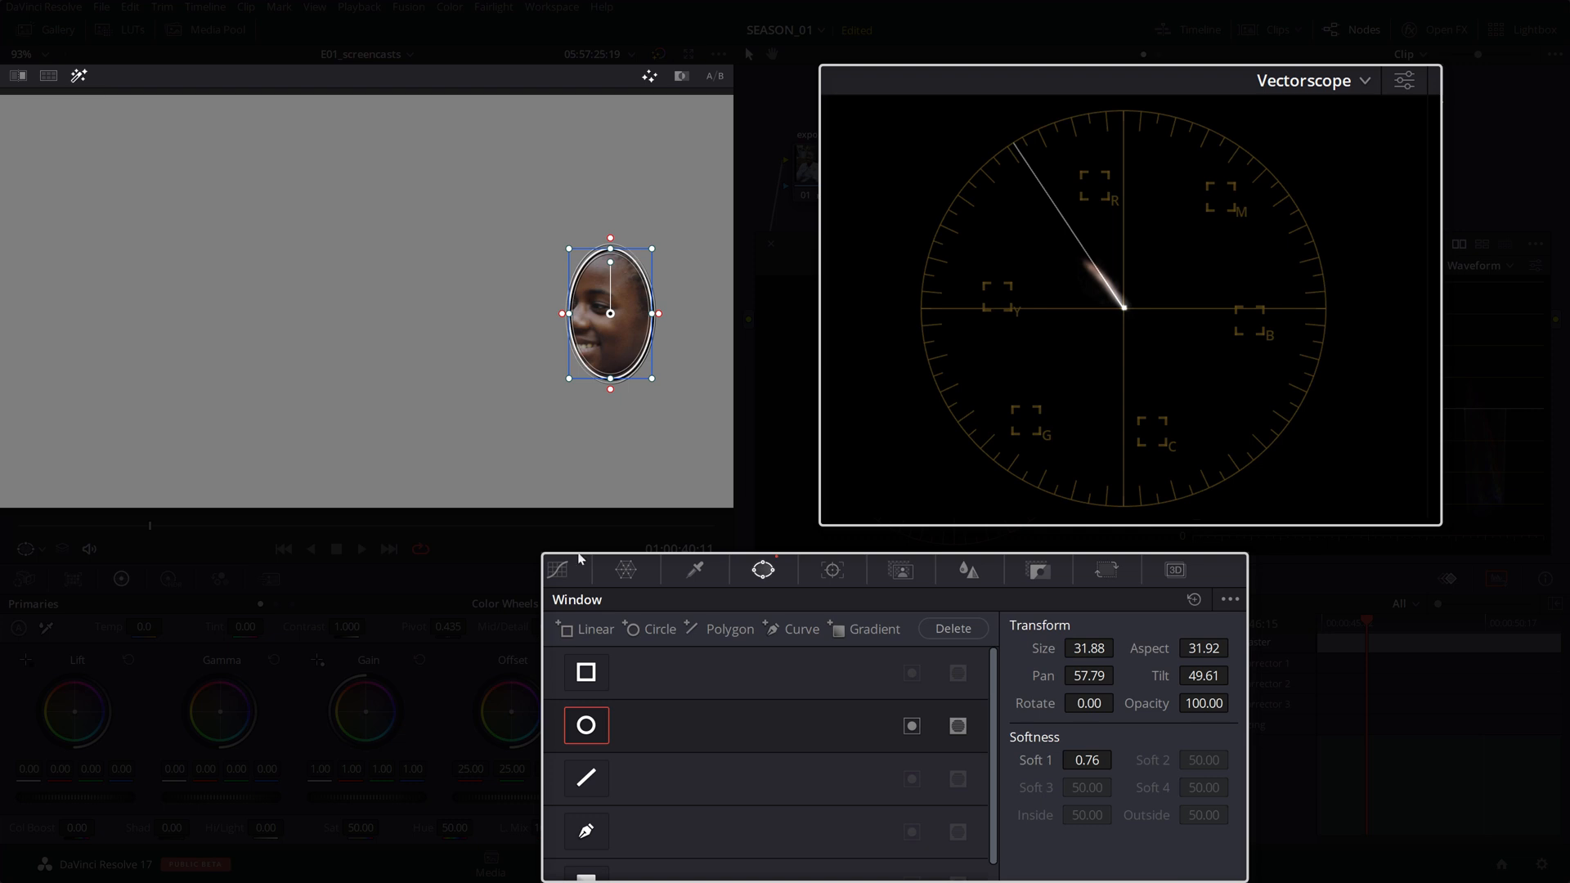
mouse_move(1065, 289)
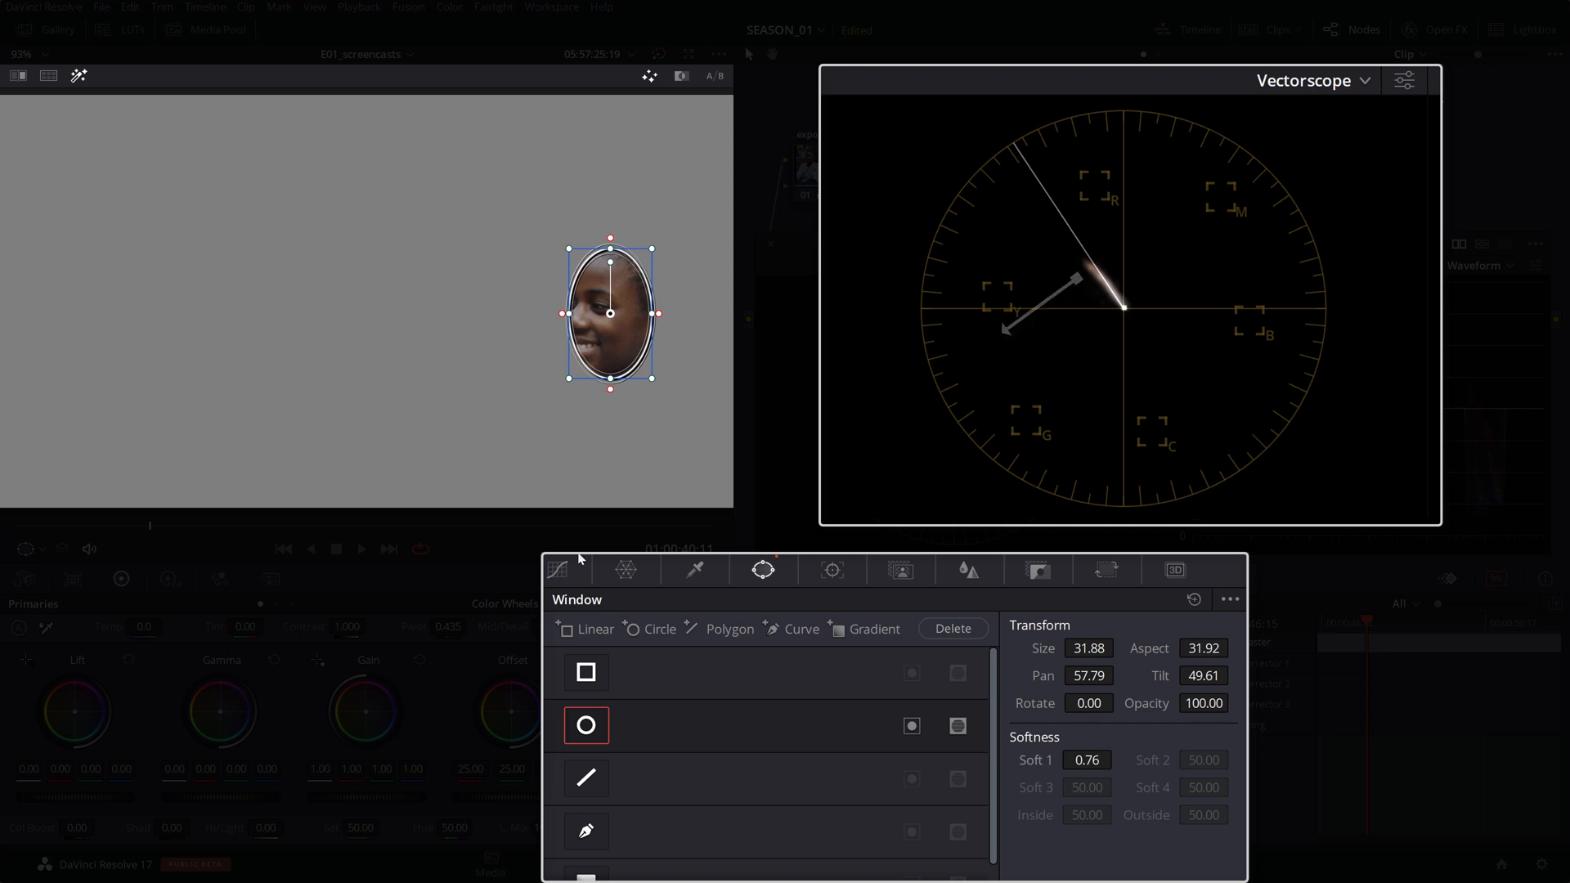
Apply a 5.00 Hue Rotate on the skin hue in Hue Vs Hue, then leave Highlight mode.
left_click(623, 569)
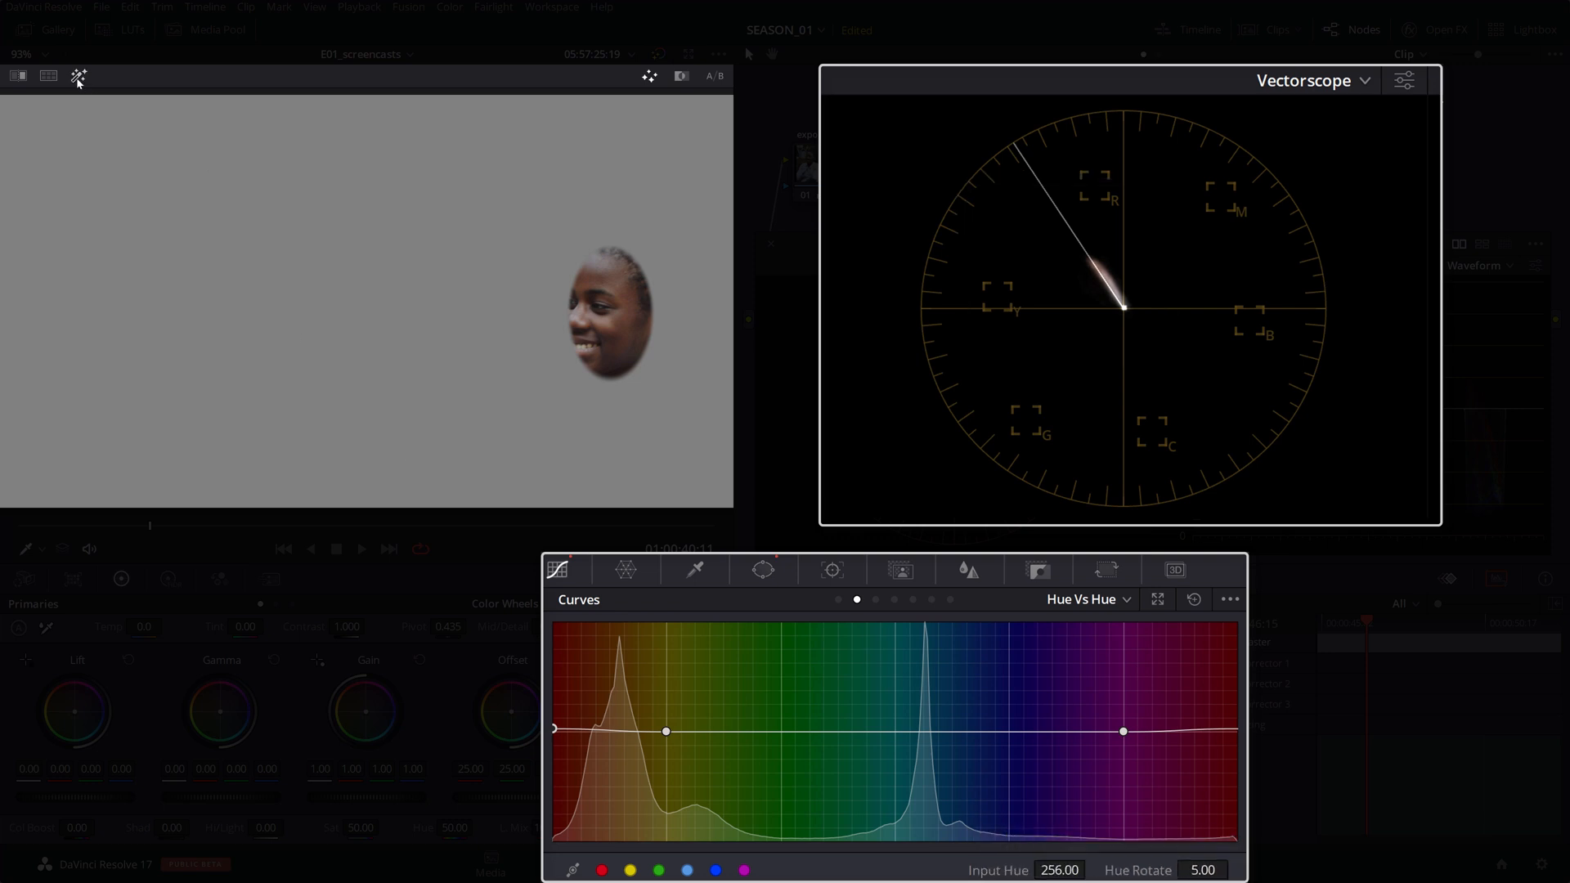
left_click(763, 569)
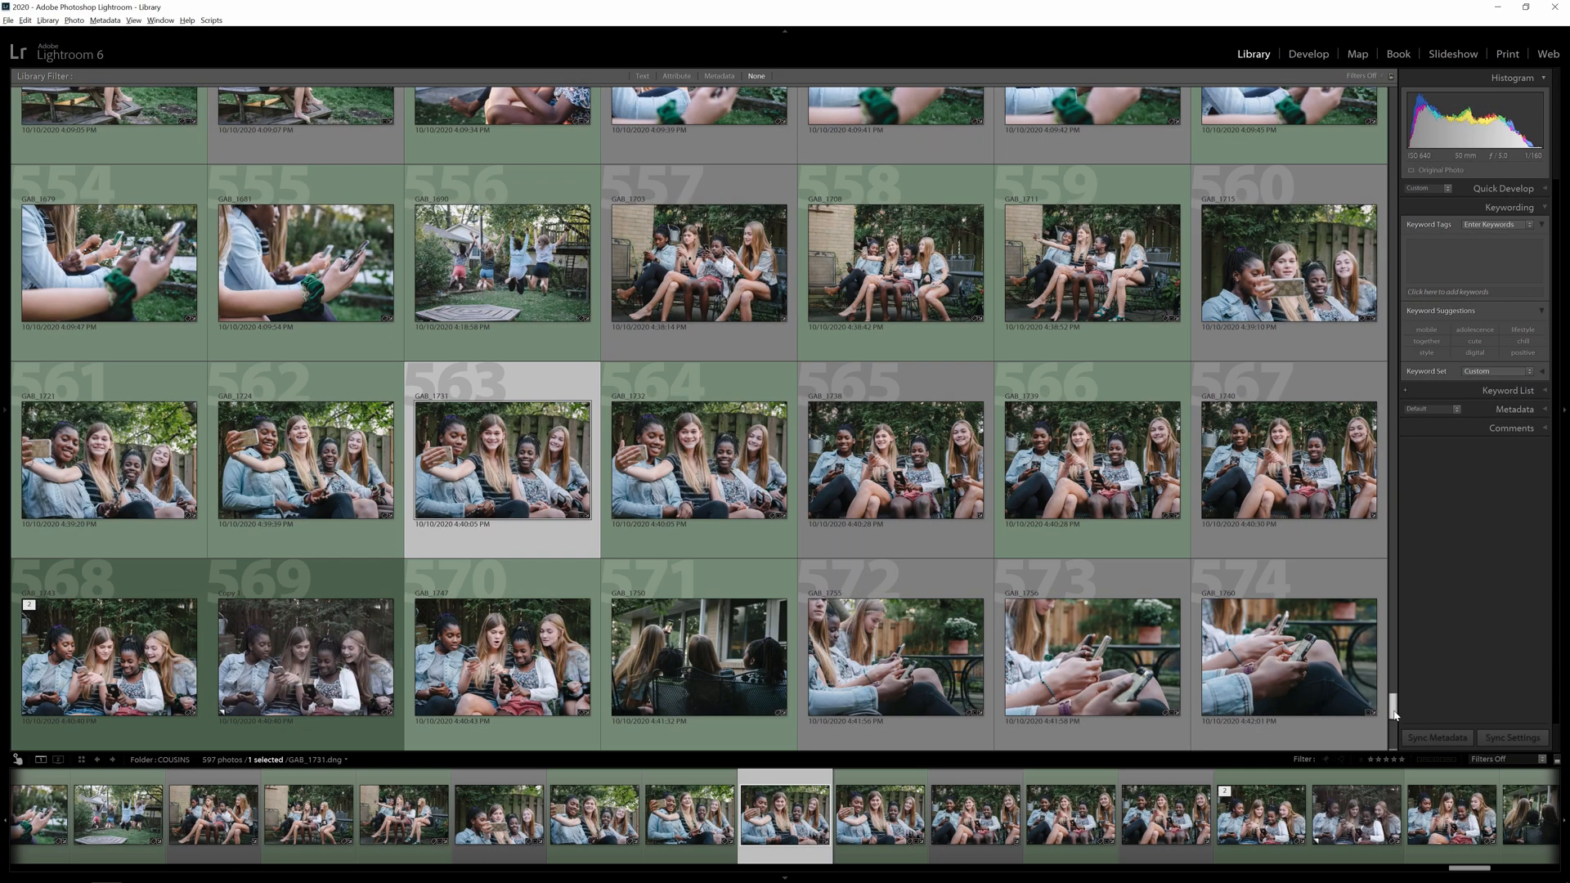
Scroll the Lightroom Library grid of the girls' photos to find a reference image.
scroll("up", 3)
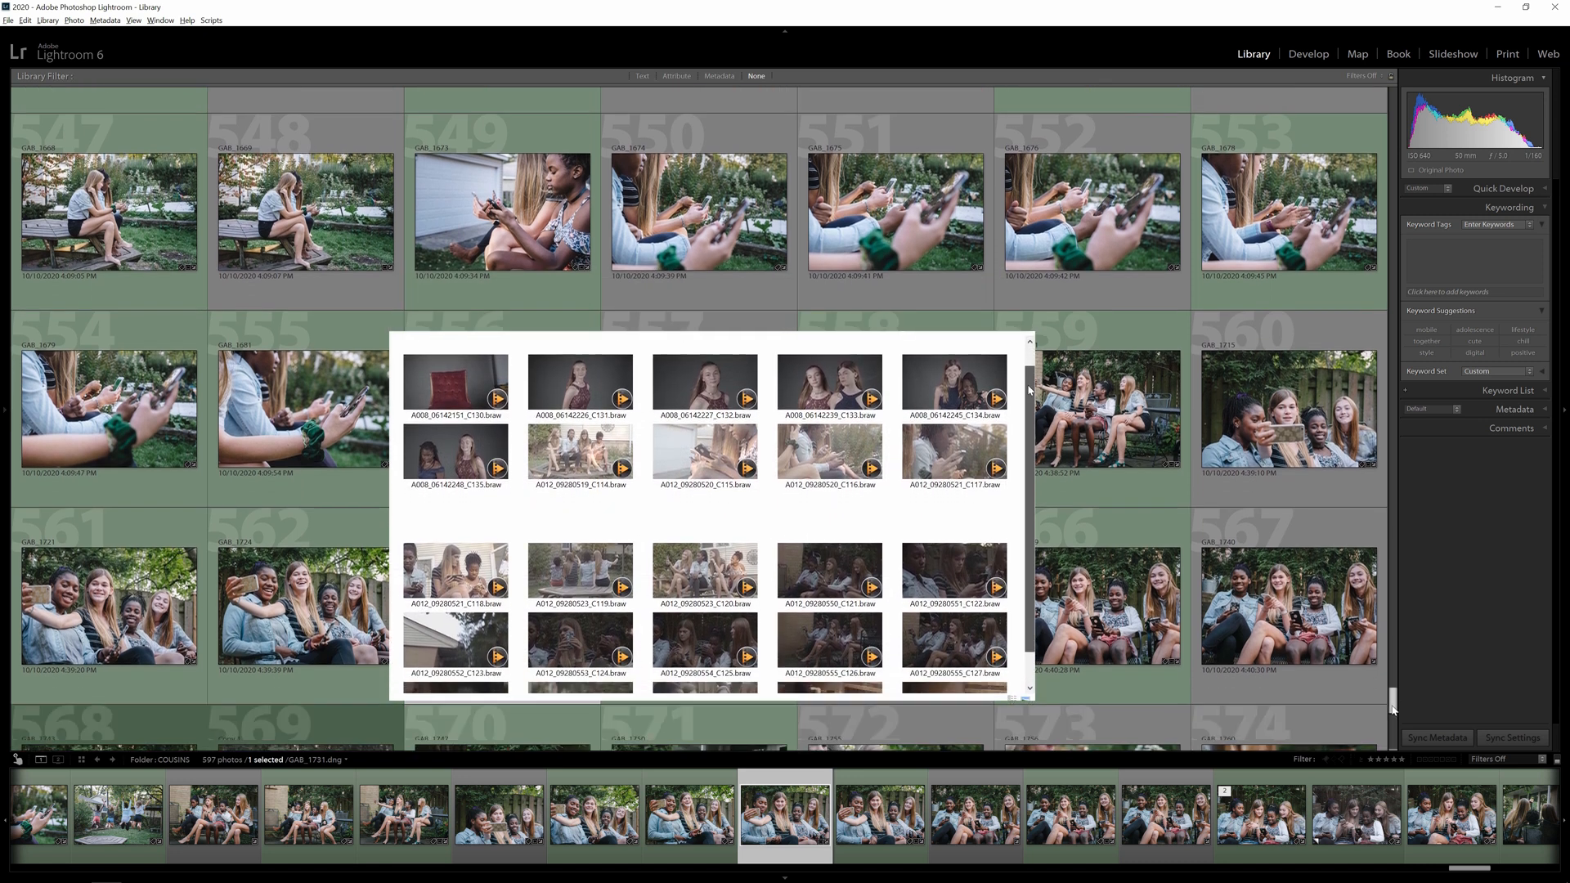
scroll("down", 3)
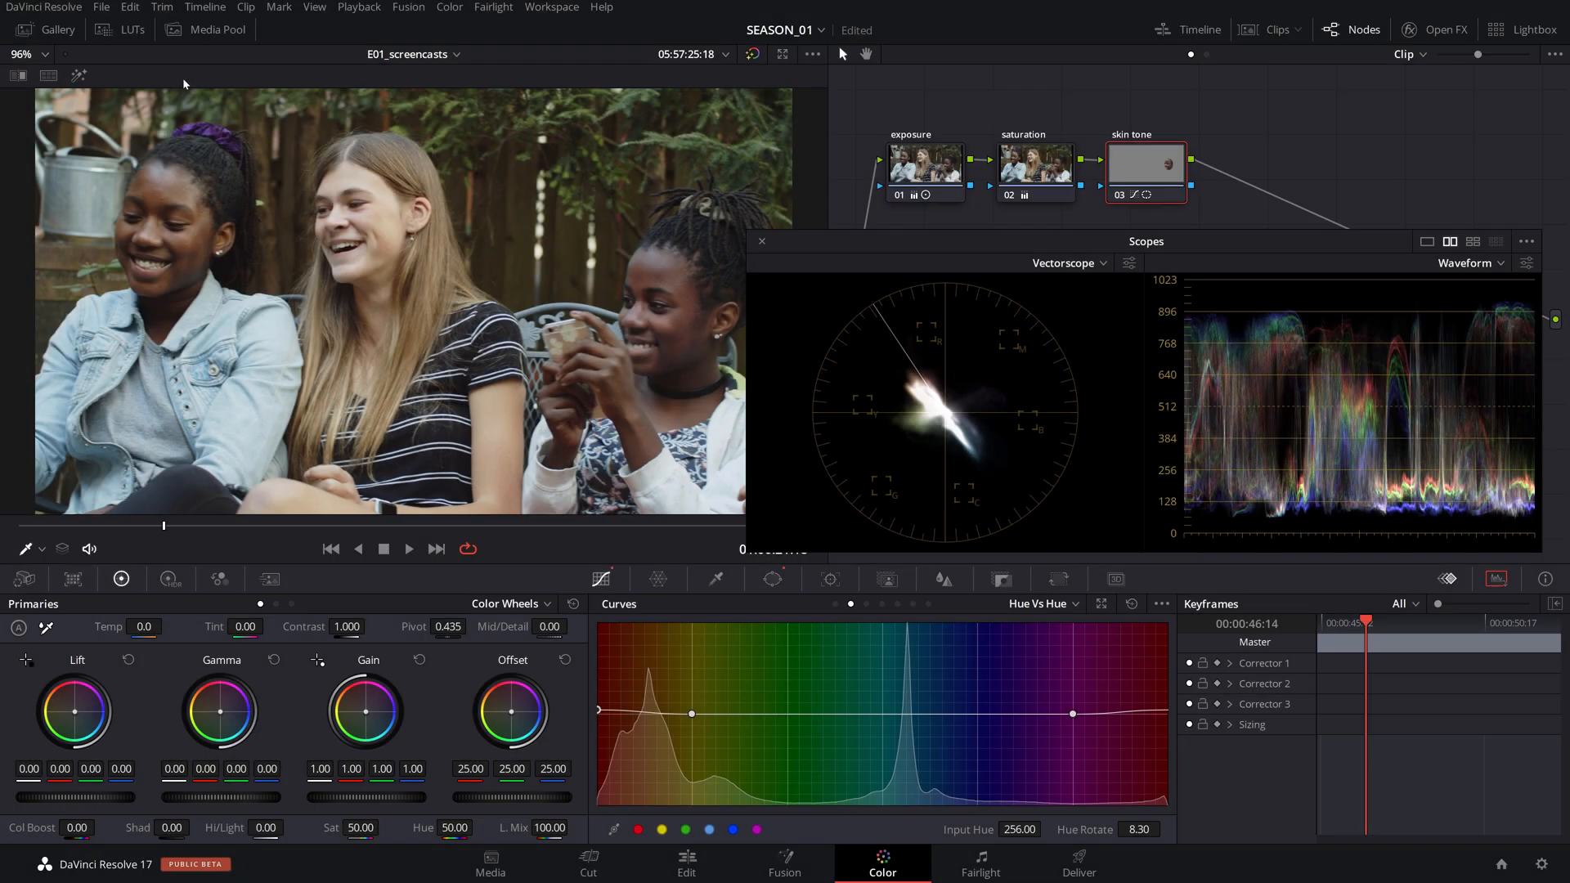
Import GAB_1747.jpg into the Gallery as a reference still.
left_click(57, 29)
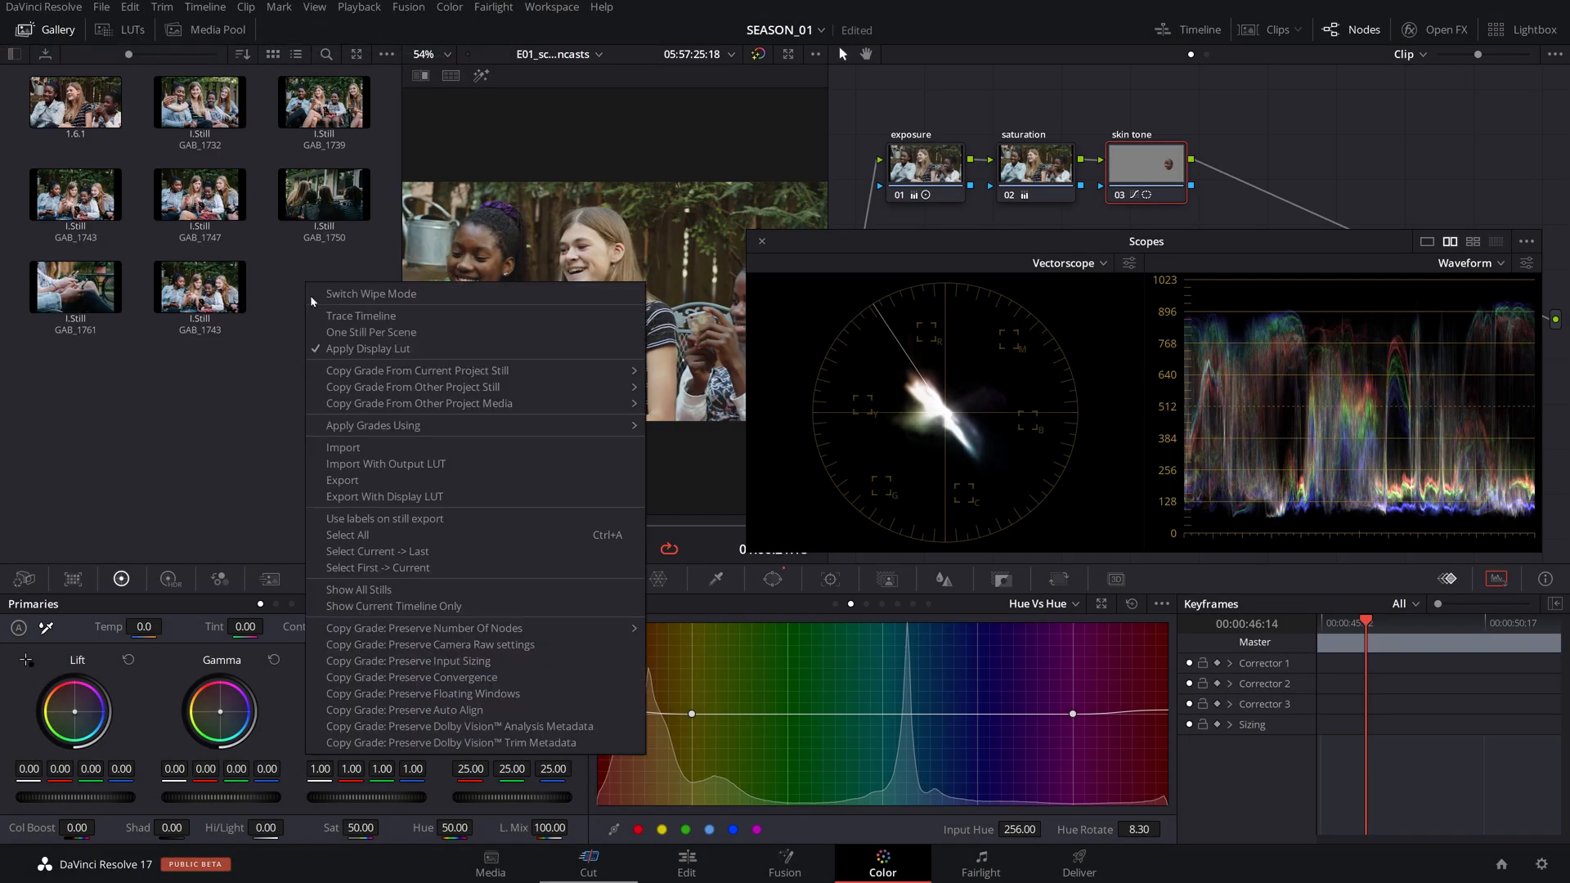
left_click(342, 446)
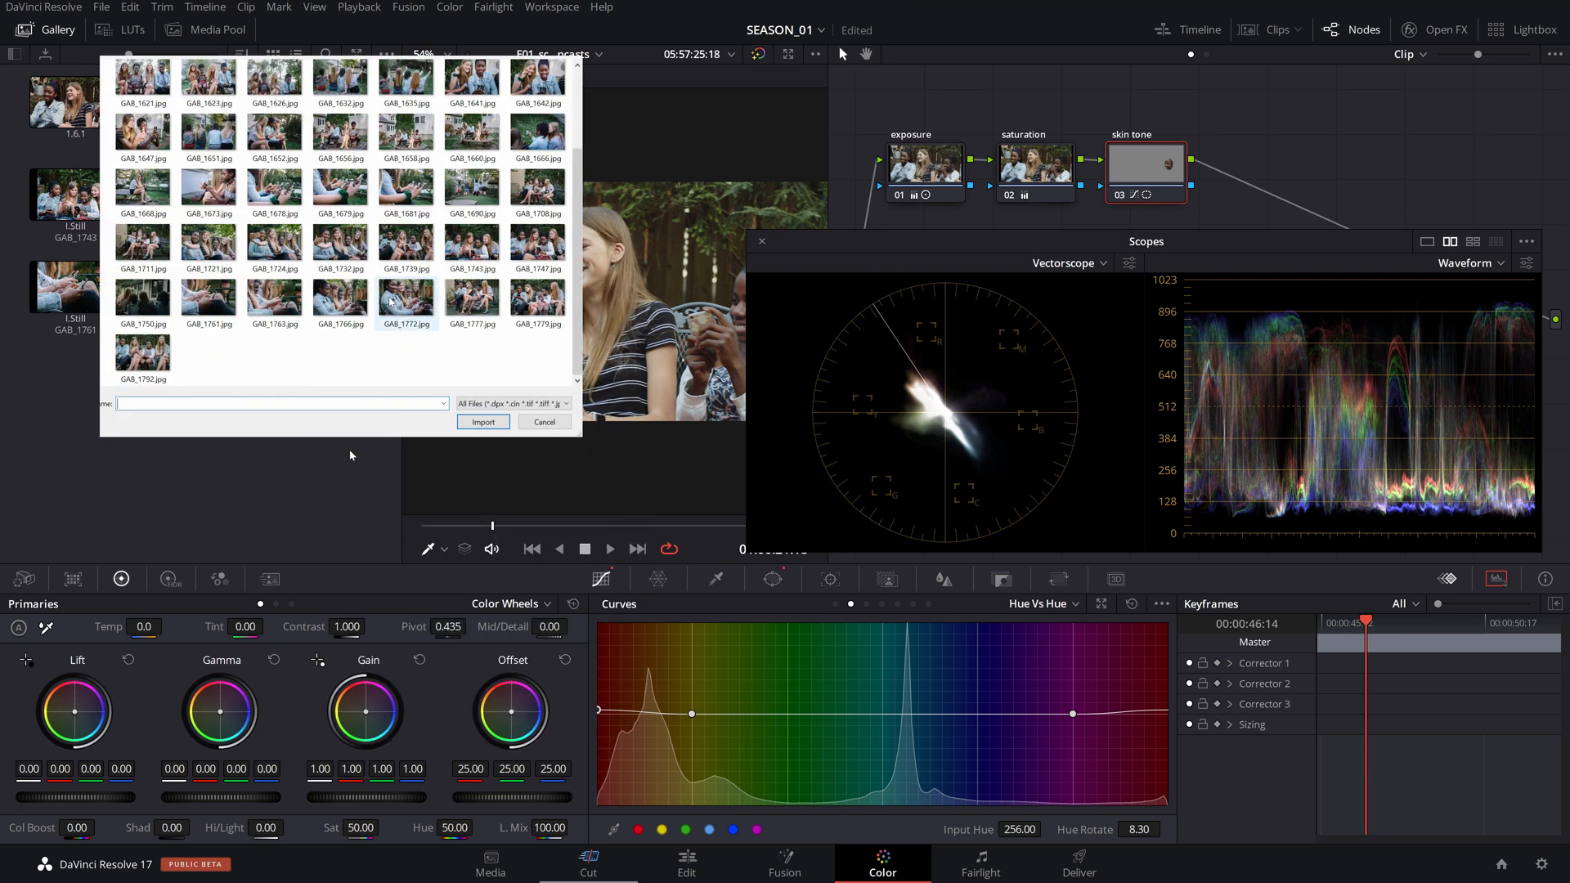
left_click(538, 240)
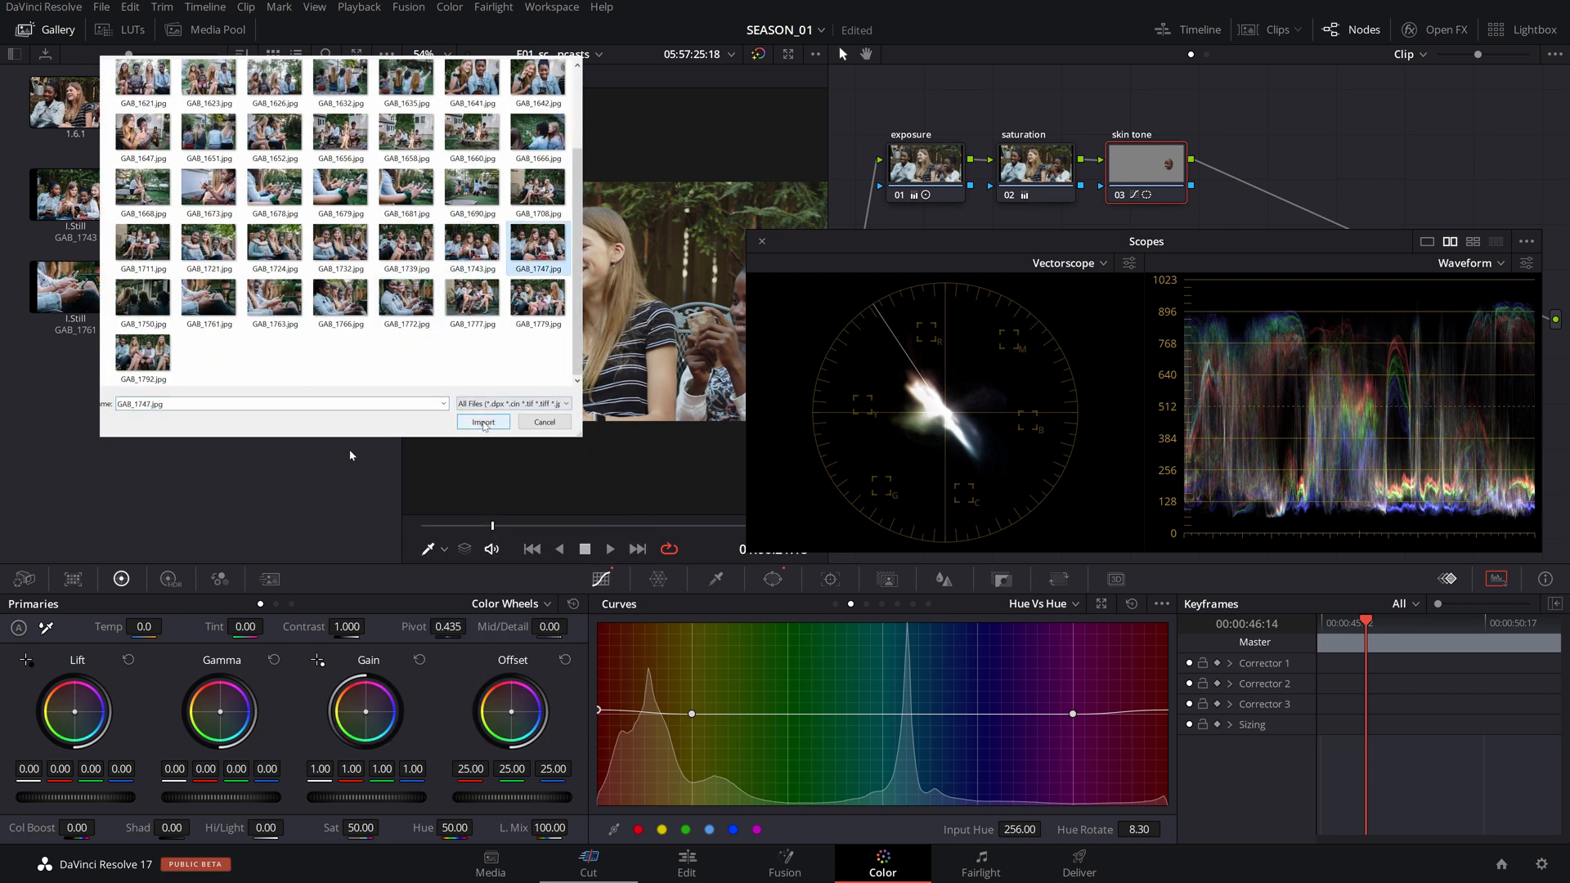
left_click(482, 422)
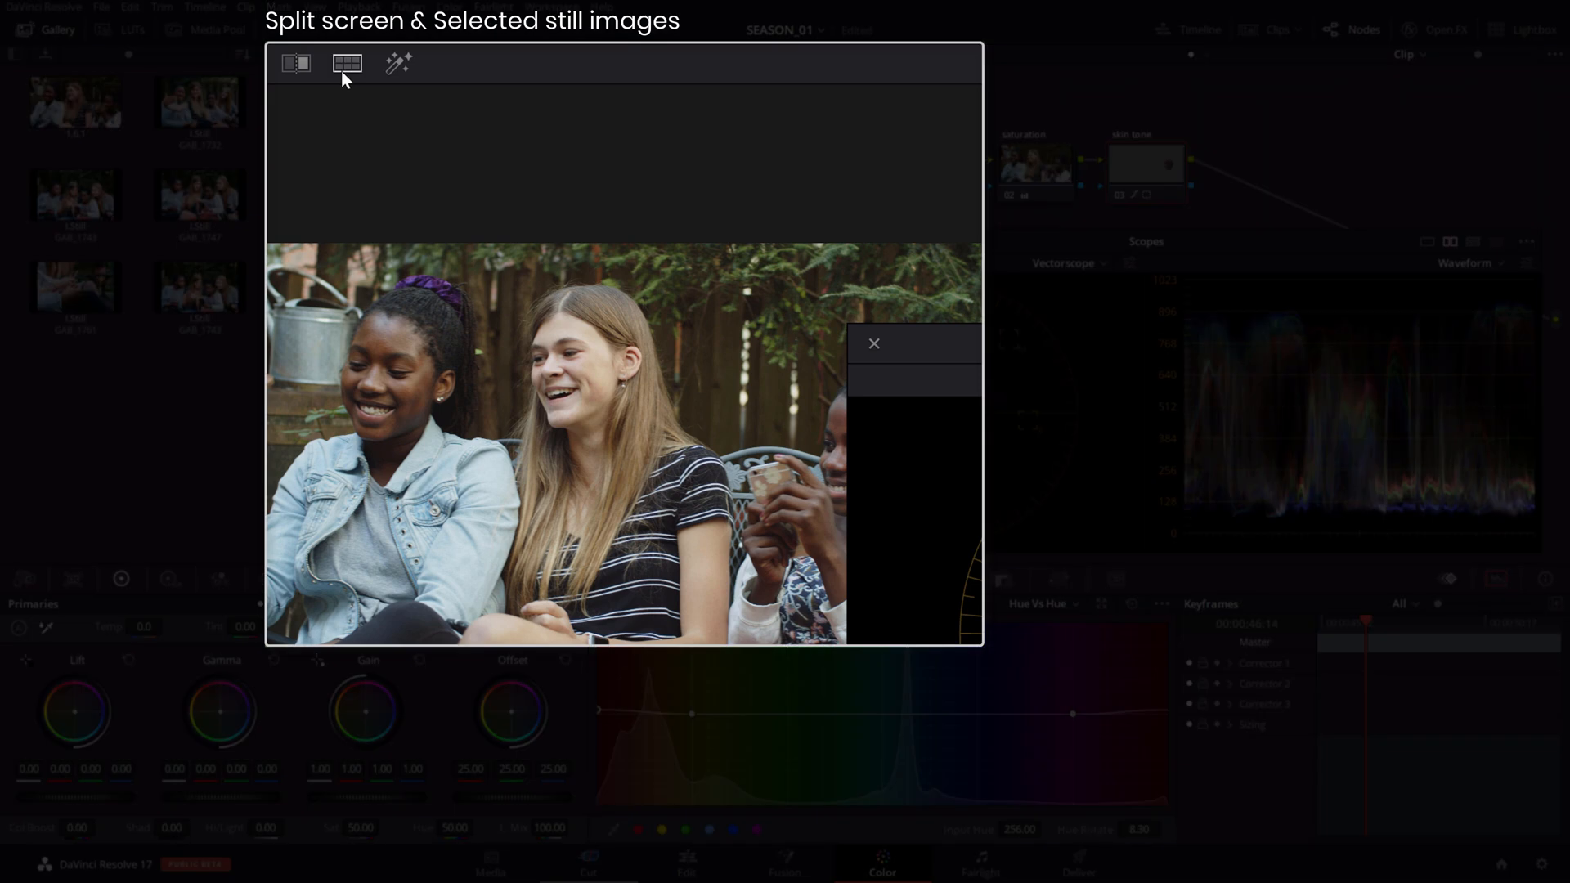
Enable Split Screen comparing the graded clip against the selected still images.
left_click(858, 64)
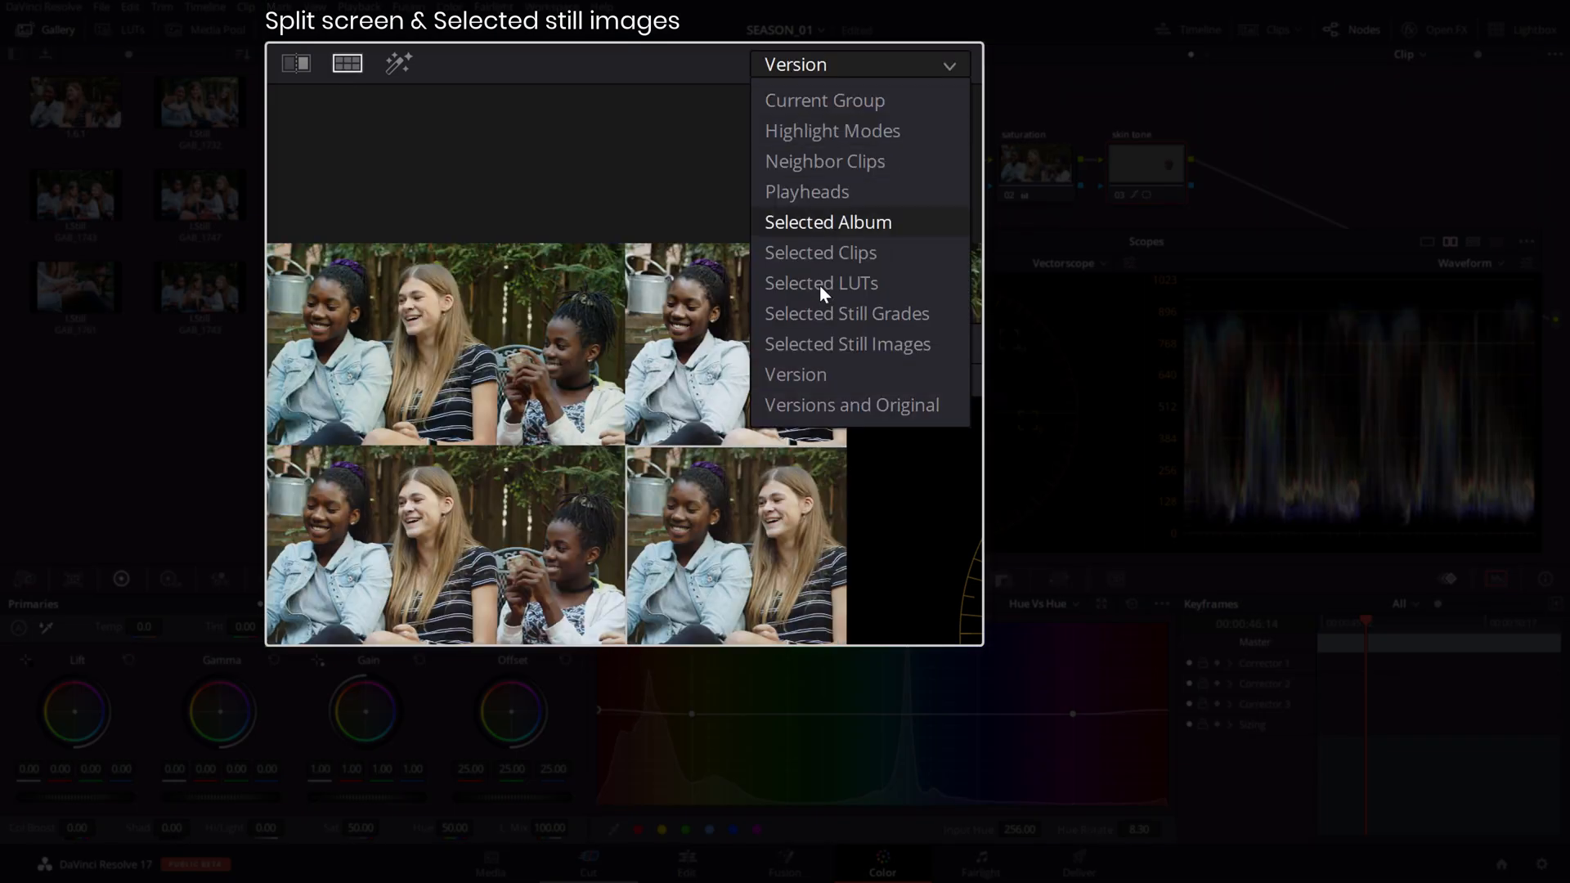
left_click(847, 343)
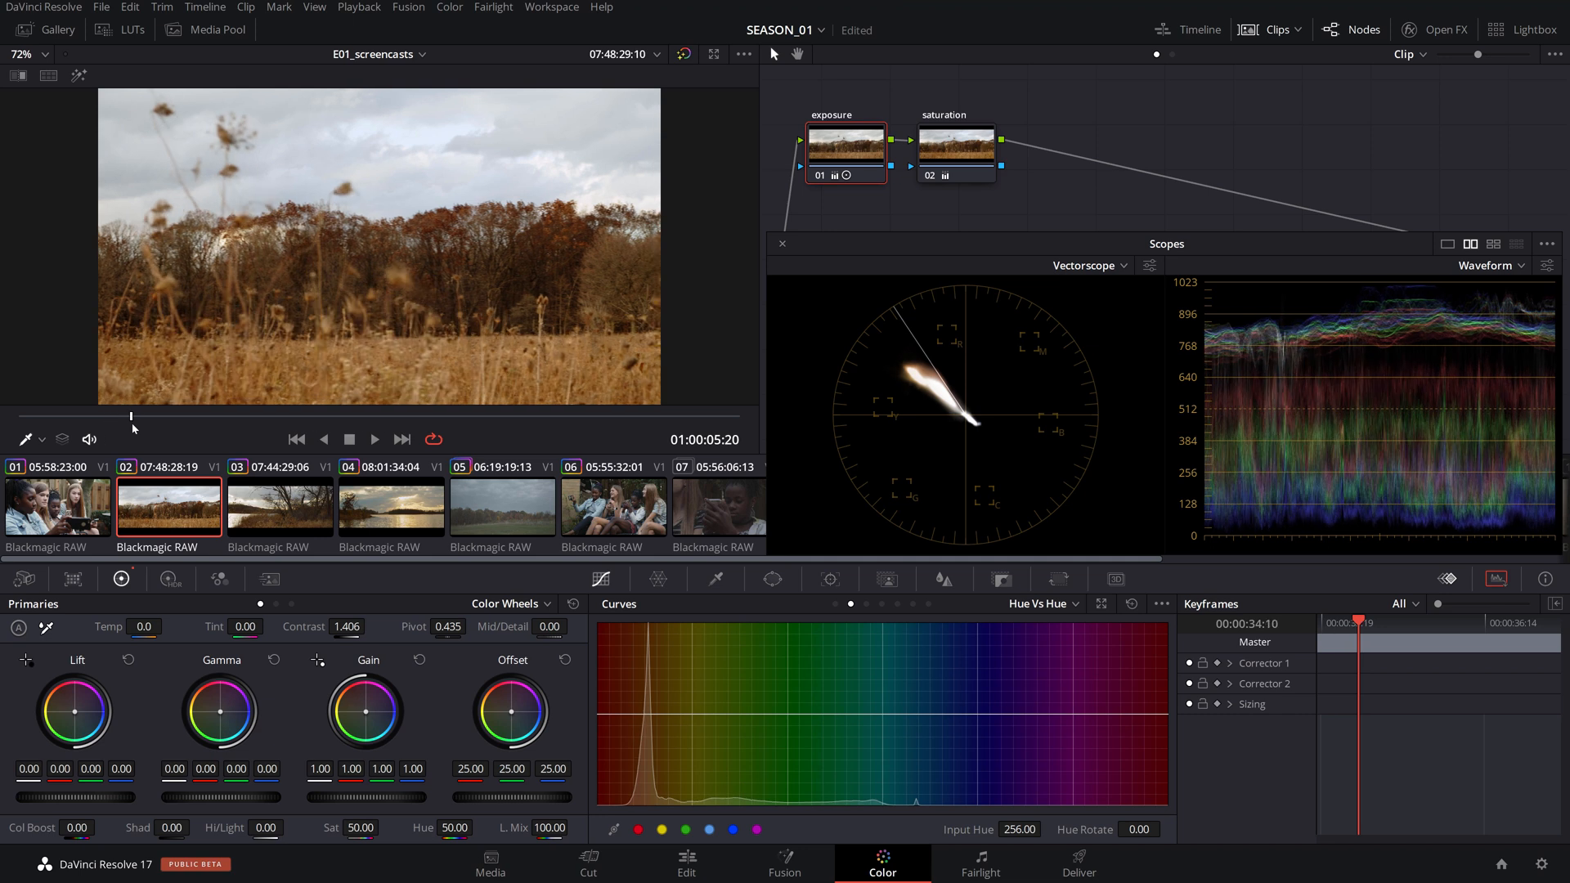
Review landscape clips 03 and 04, then bring up the overcast autumn field clip 05.
left_click(280, 507)
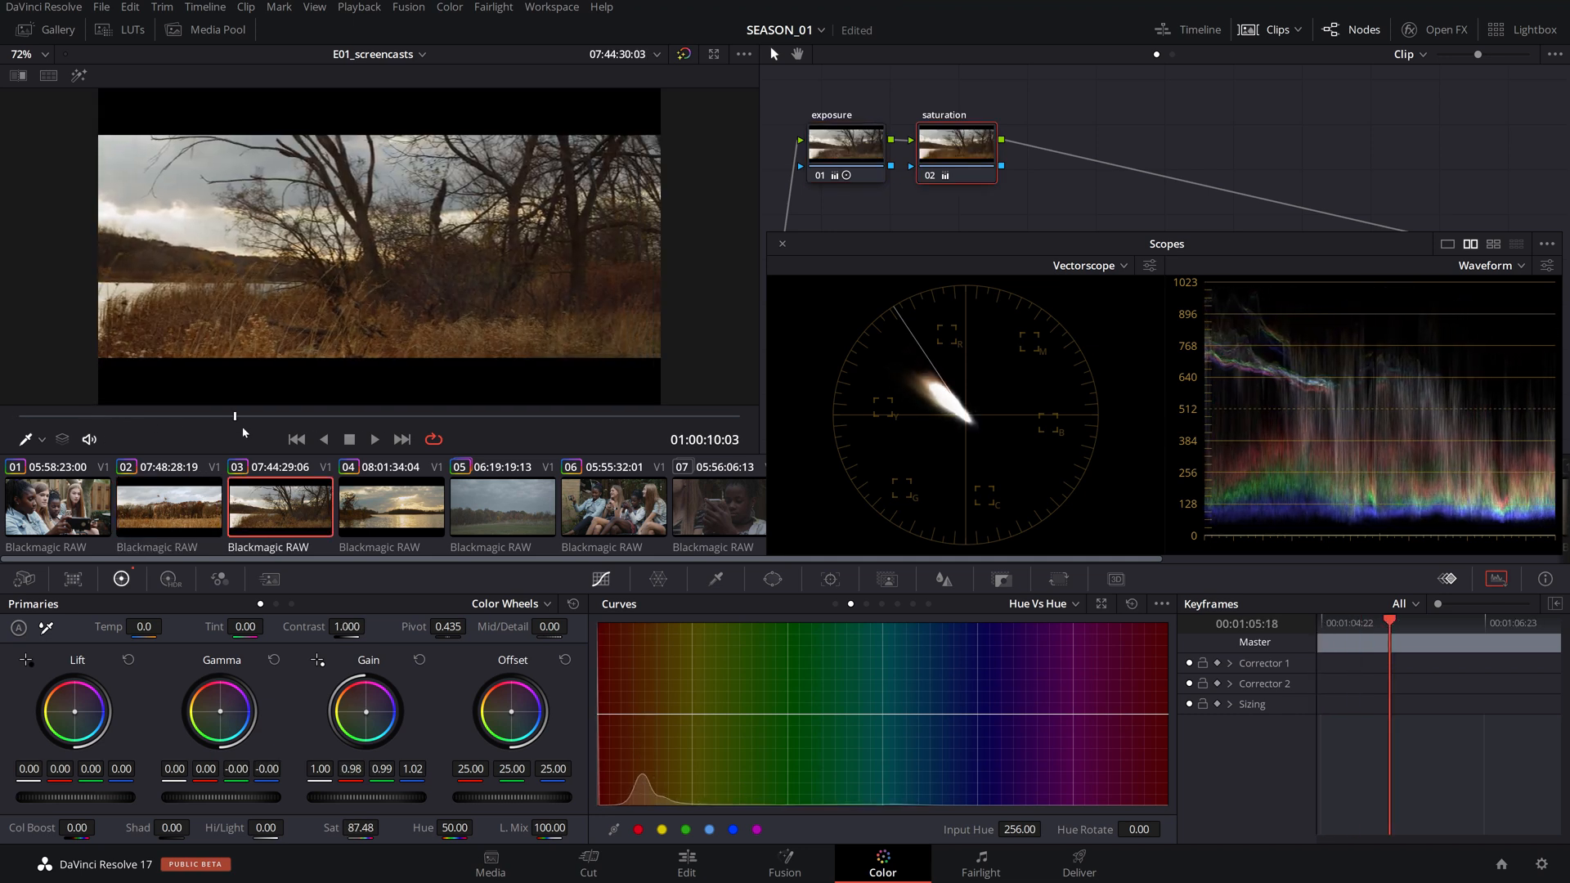
left_click(391, 505)
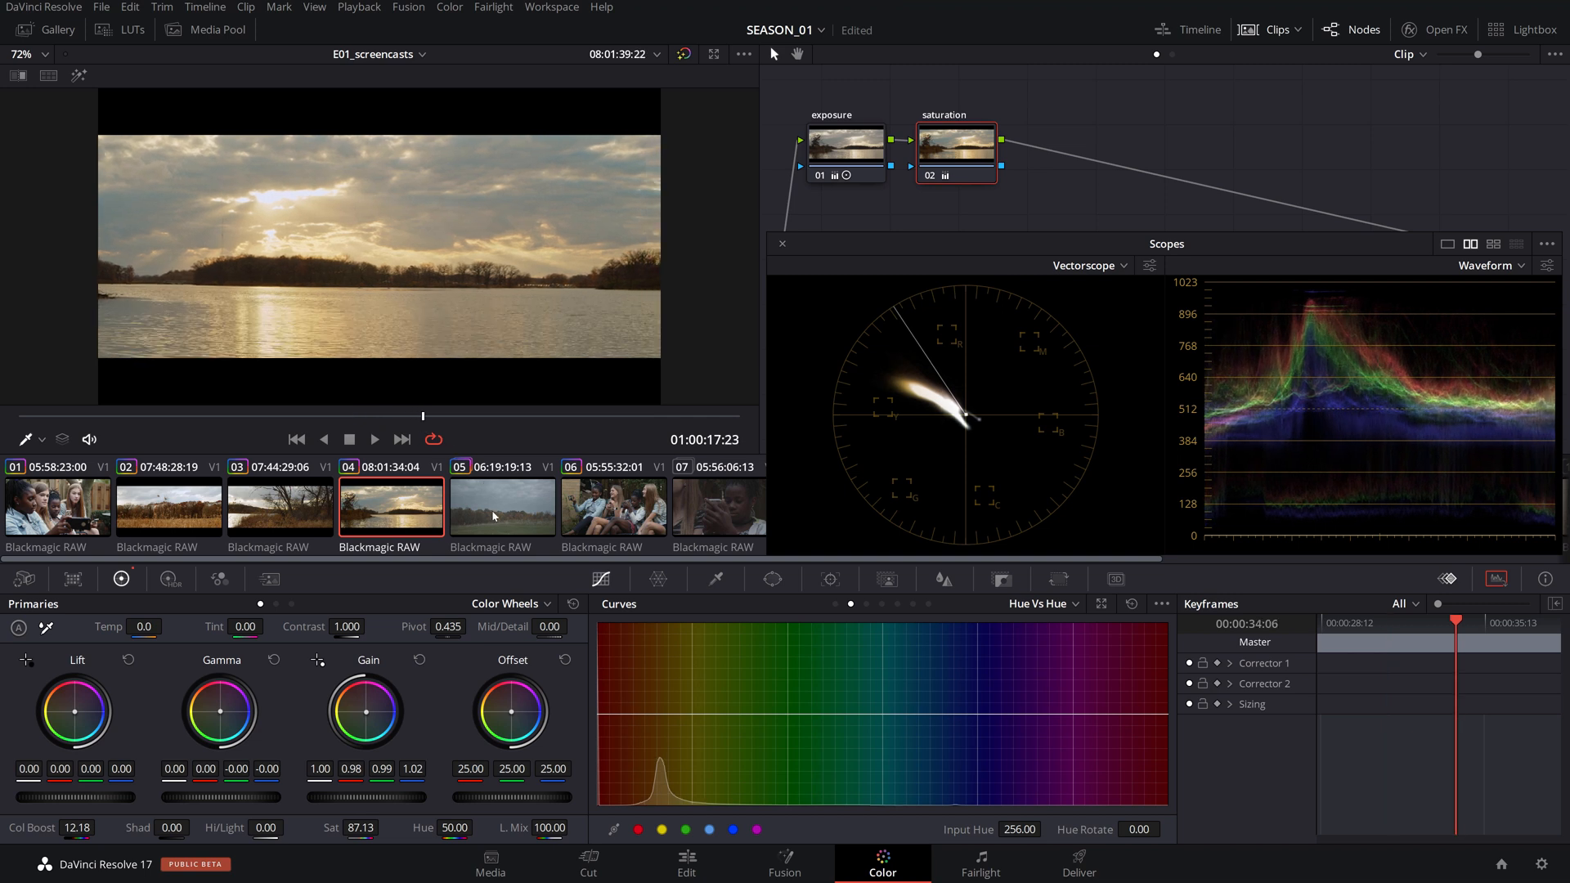
left_click(502, 507)
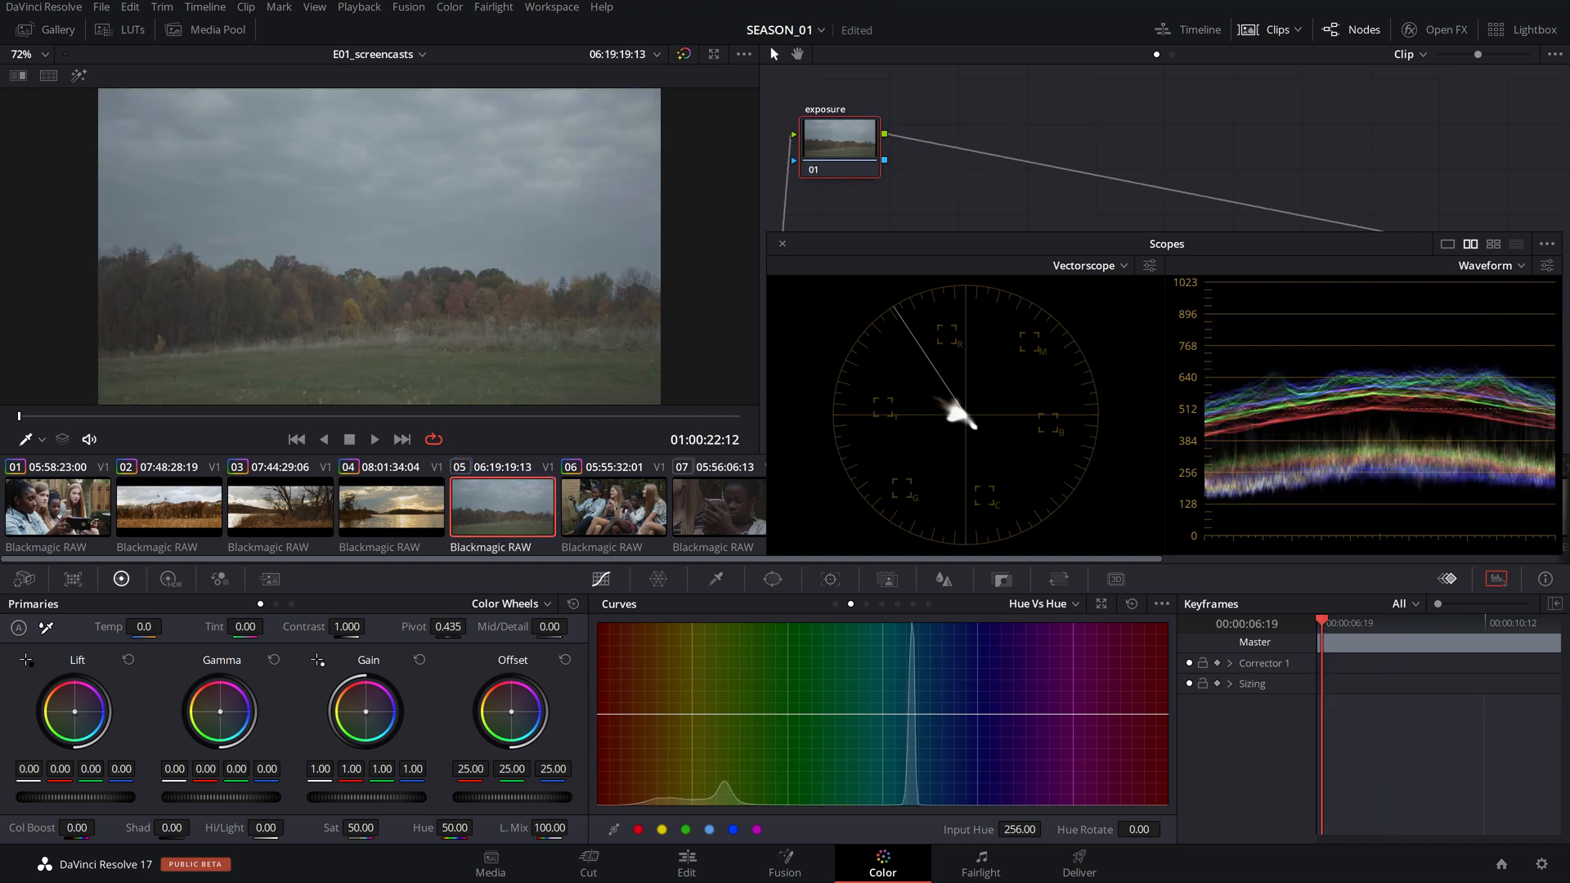